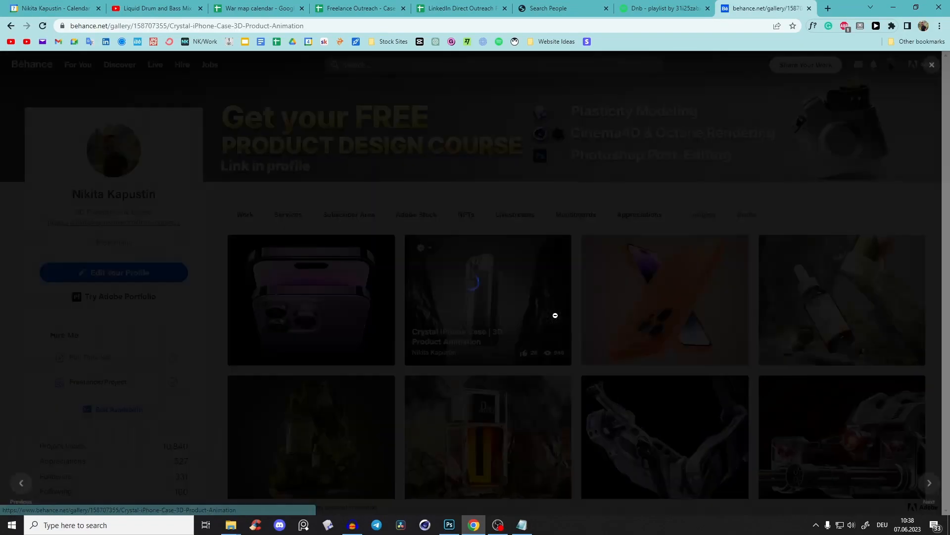
- Review the Crystal Case iPhone project on Behance, closing and reopening it from the profile
click(488, 299)
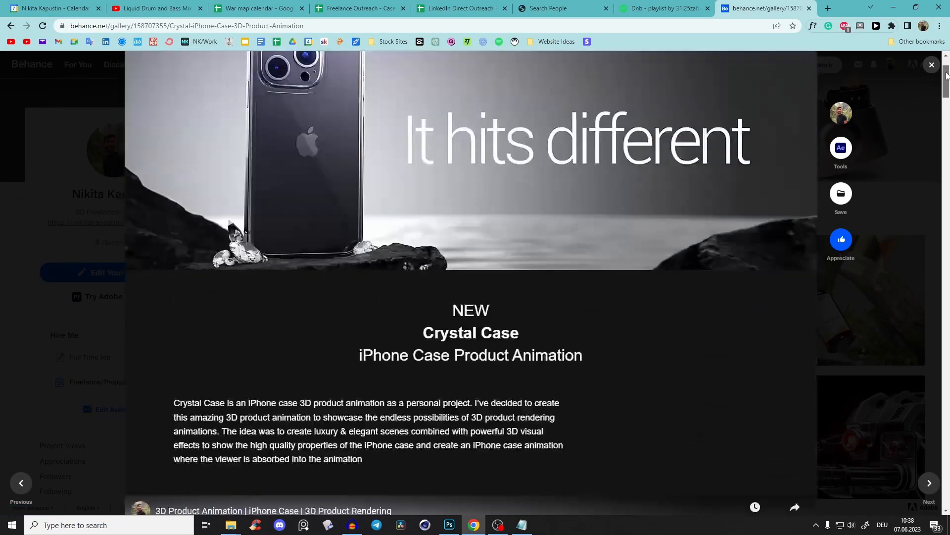
scroll(down, 3)
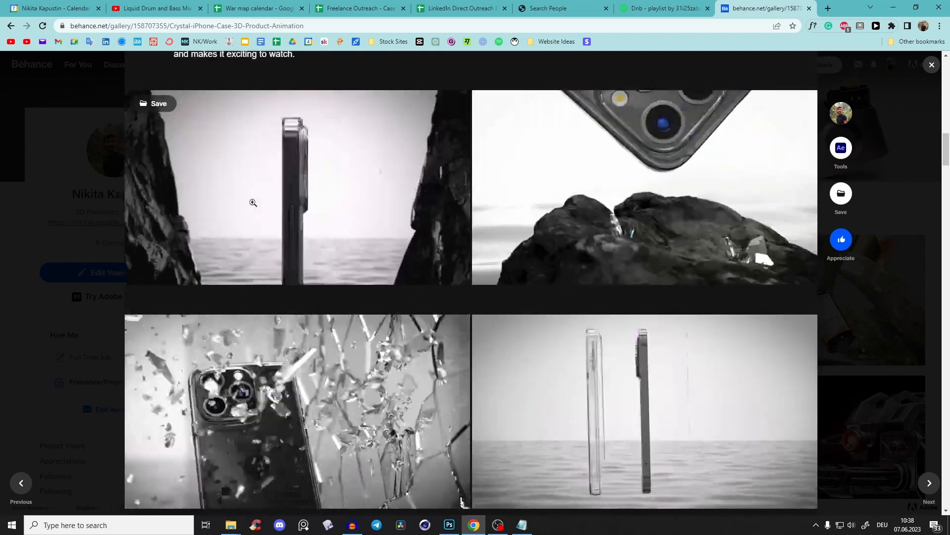
click(931, 66)
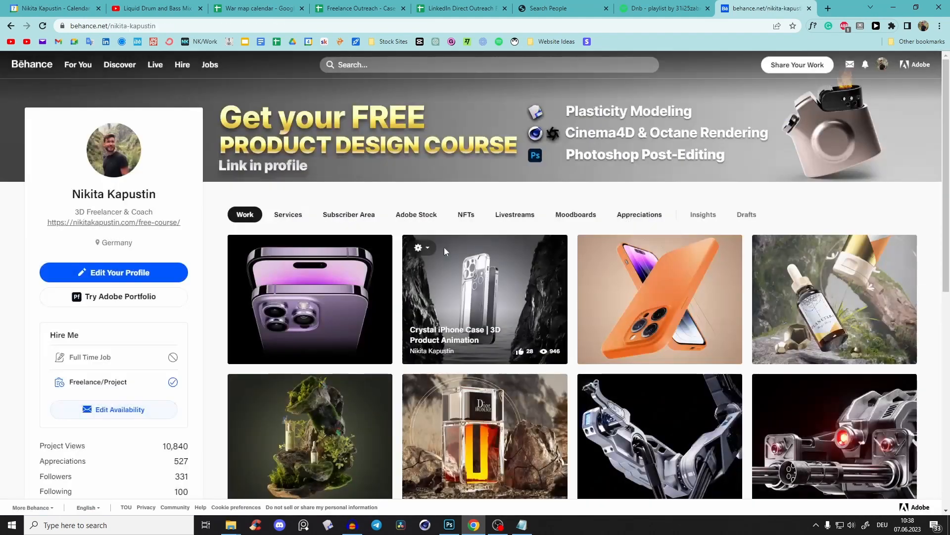
click(484, 299)
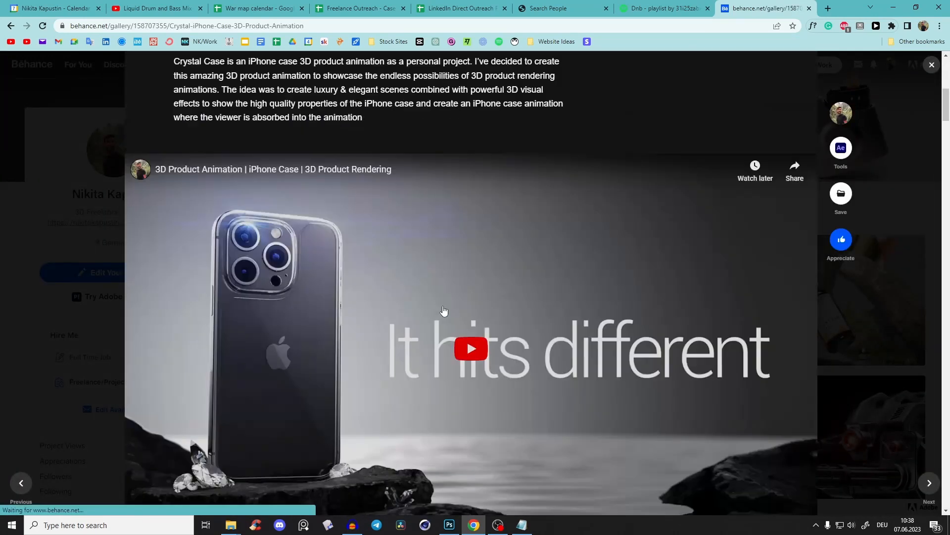
scroll(down, 3)
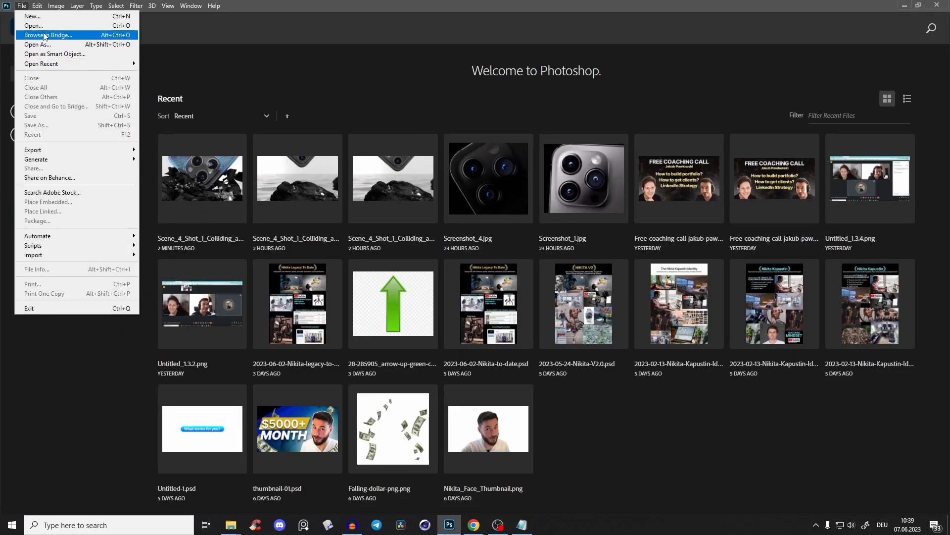
- Start opening a file and browse into the 'Scene 4 Shot 1 Phone colliding with rocks' folder
click(33, 26)
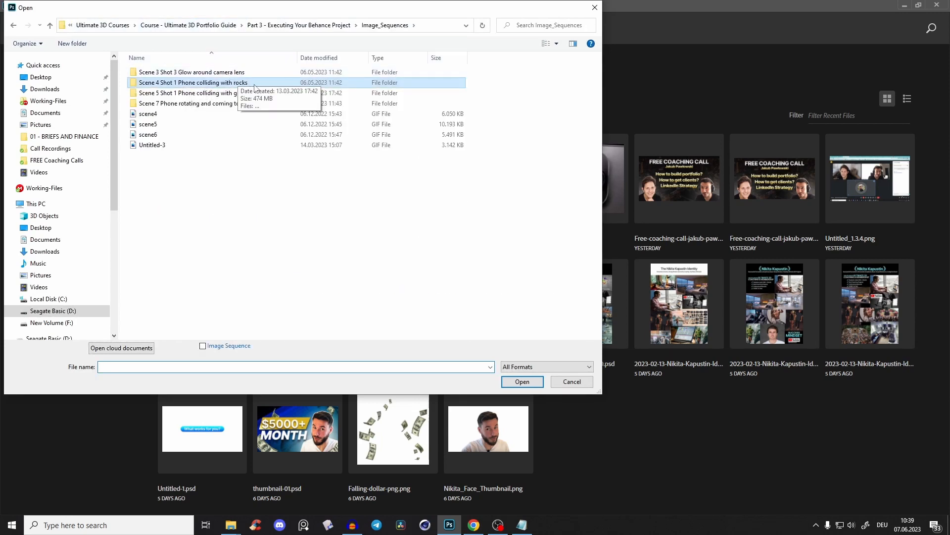
mouse_move(260, 89)
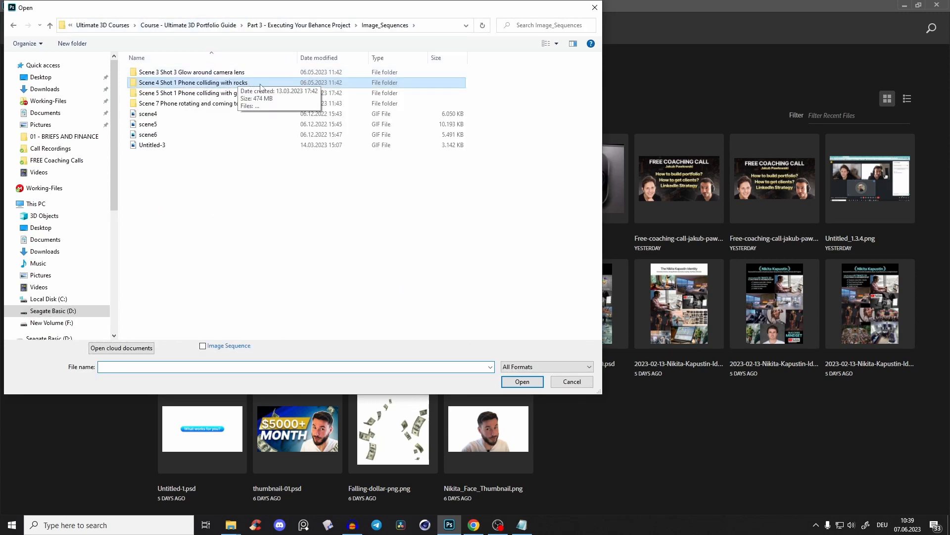
double_click(193, 82)
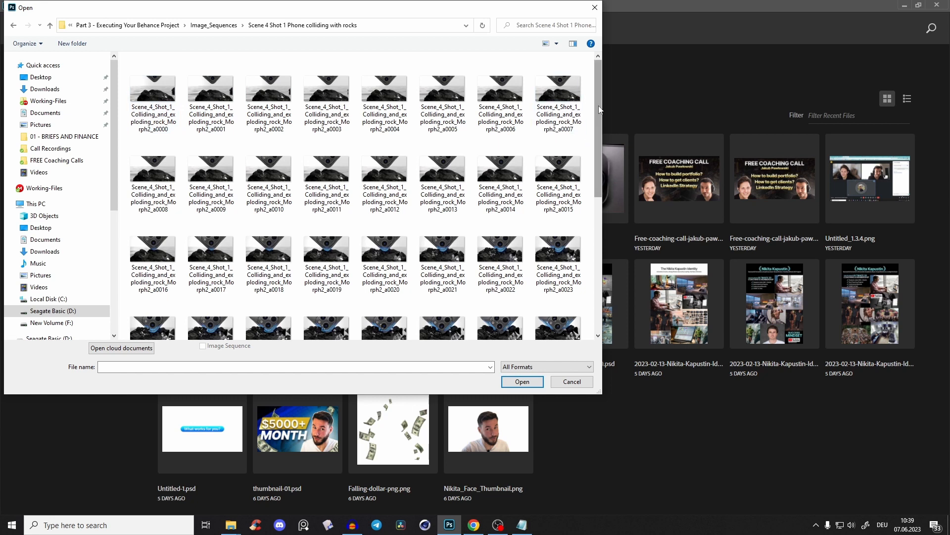
click(152, 89)
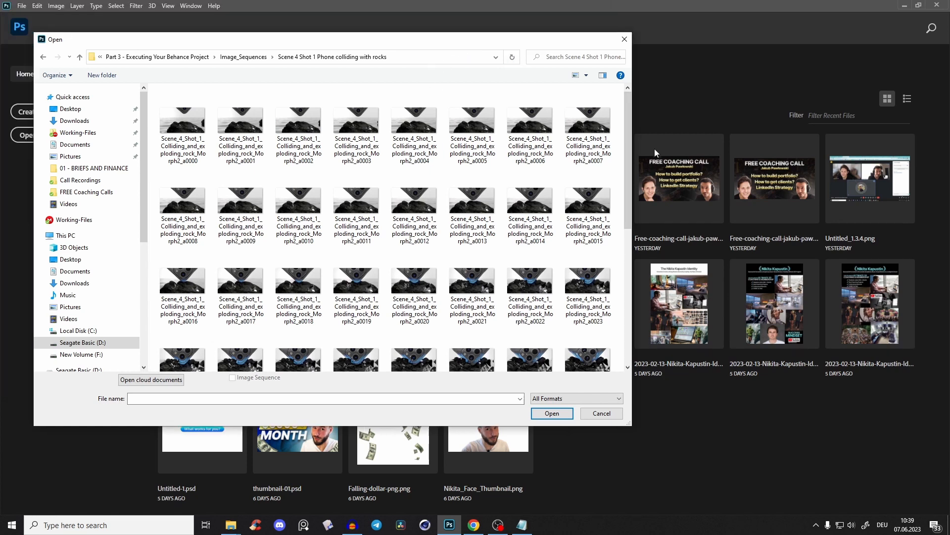
scroll(down, 3)
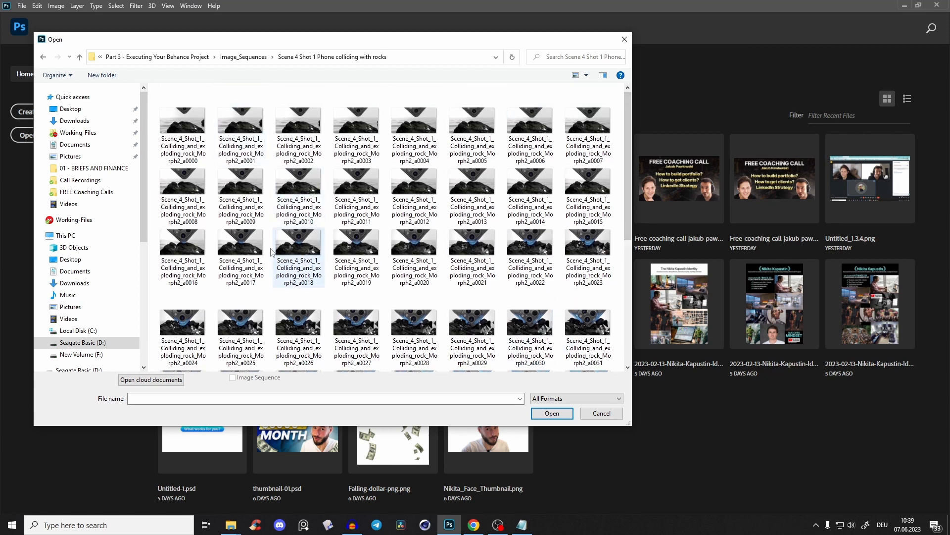
- Select the first numbered frame a0000 as the file to open
click(183, 121)
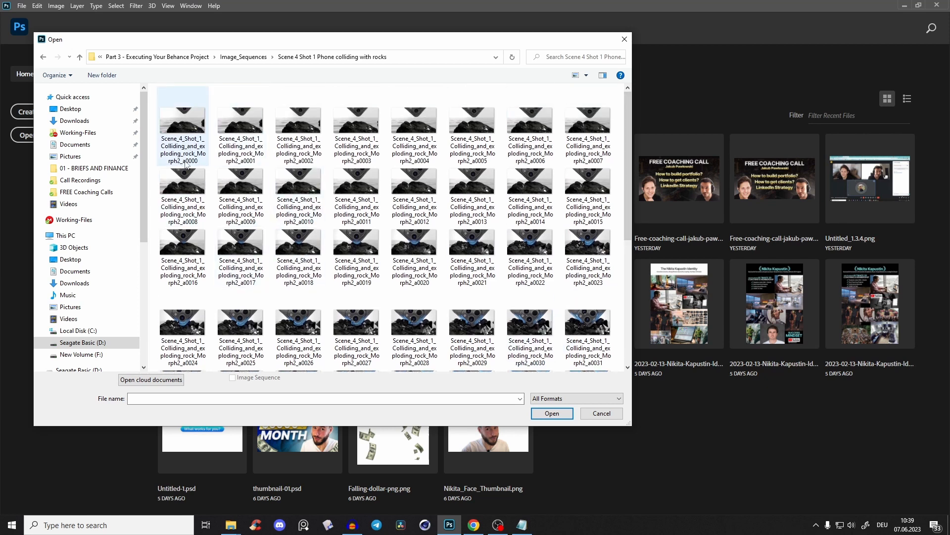
click(357, 197)
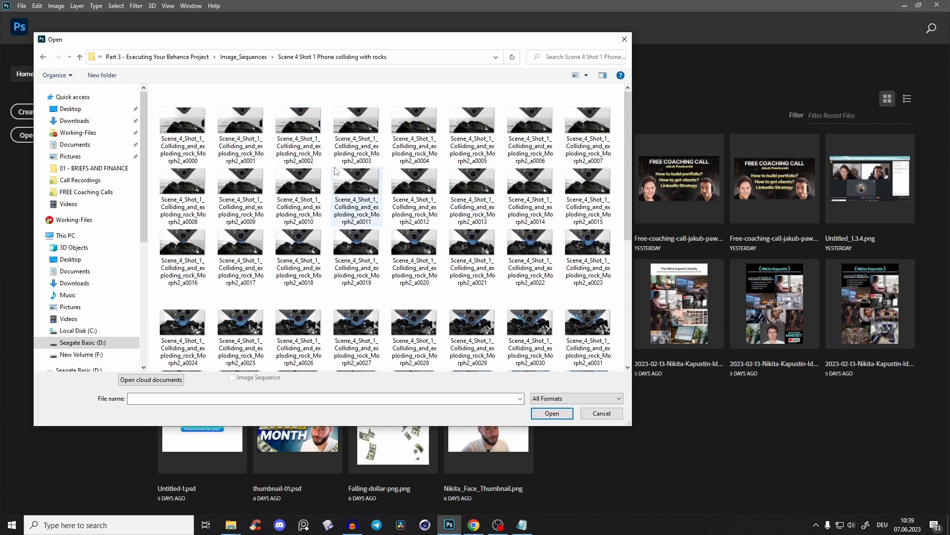
click(182, 120)
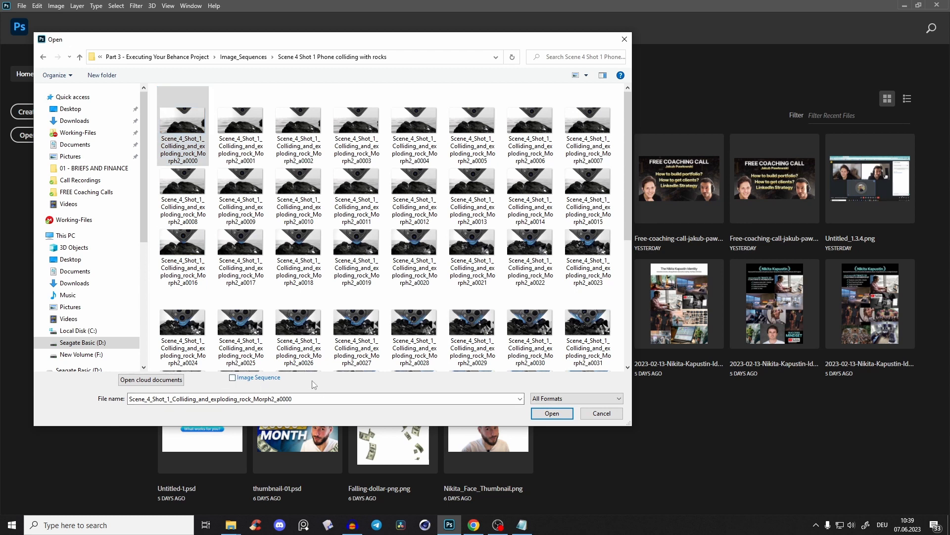
- Open the frames as one image sequence, show the Timeline and play through the rock-collision animation
click(550, 413)
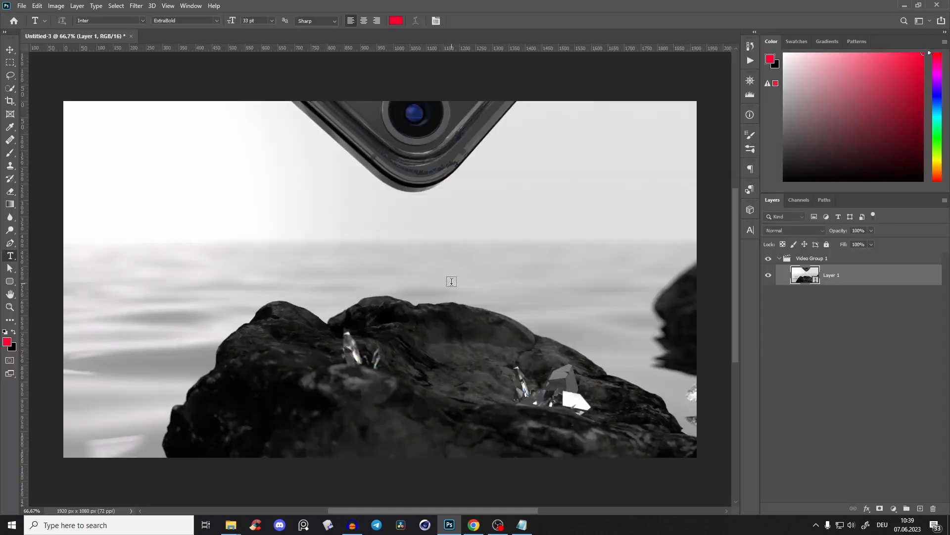
mouse_move(788, 258)
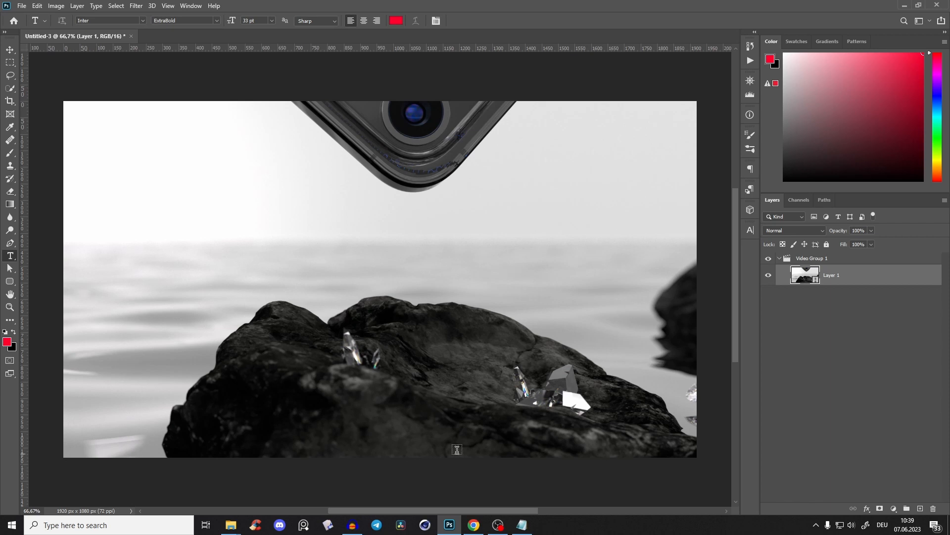
mouse_move(193, 12)
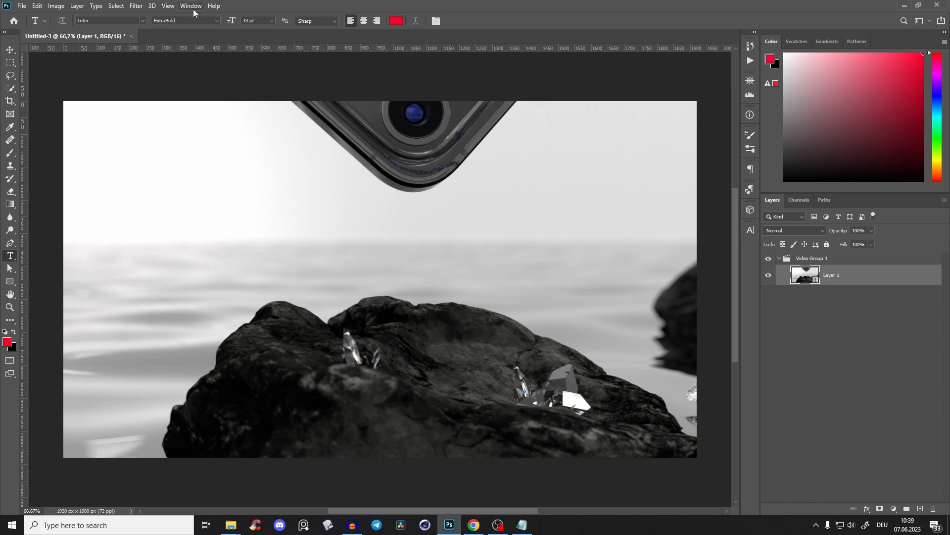
click(190, 6)
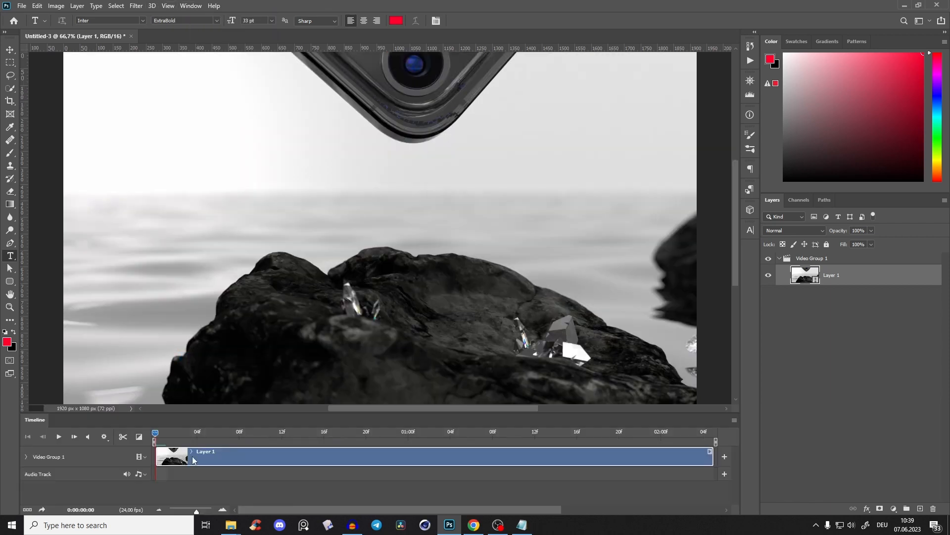
click(58, 436)
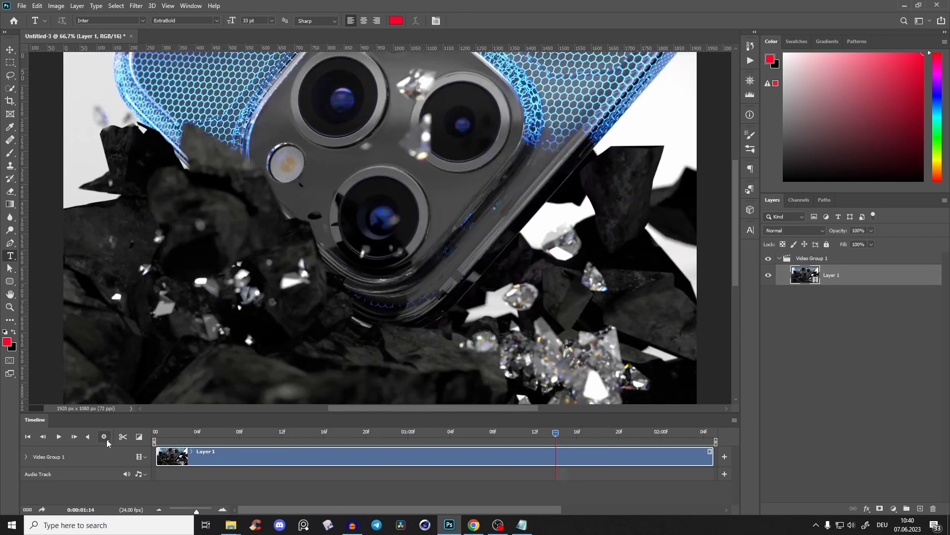
click(104, 436)
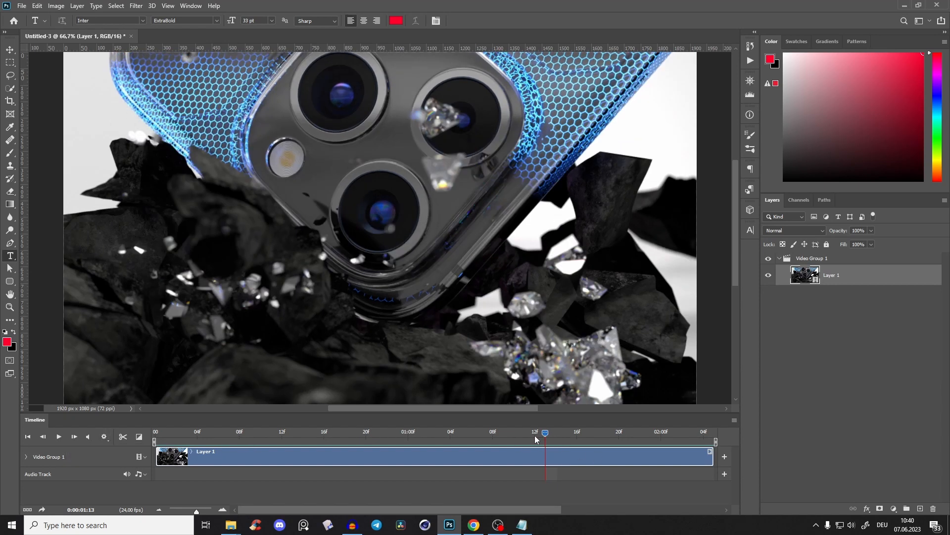
click(21, 6)
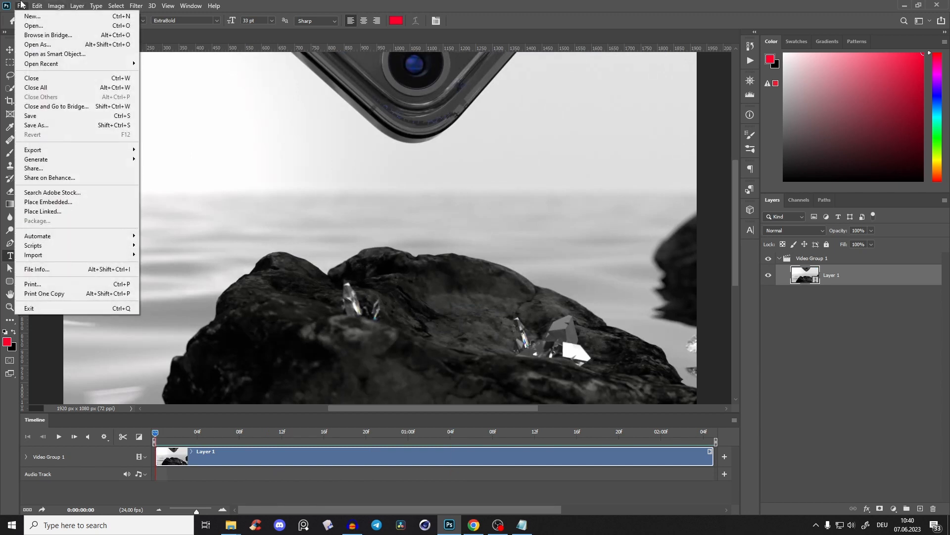
mouse_move(36, 125)
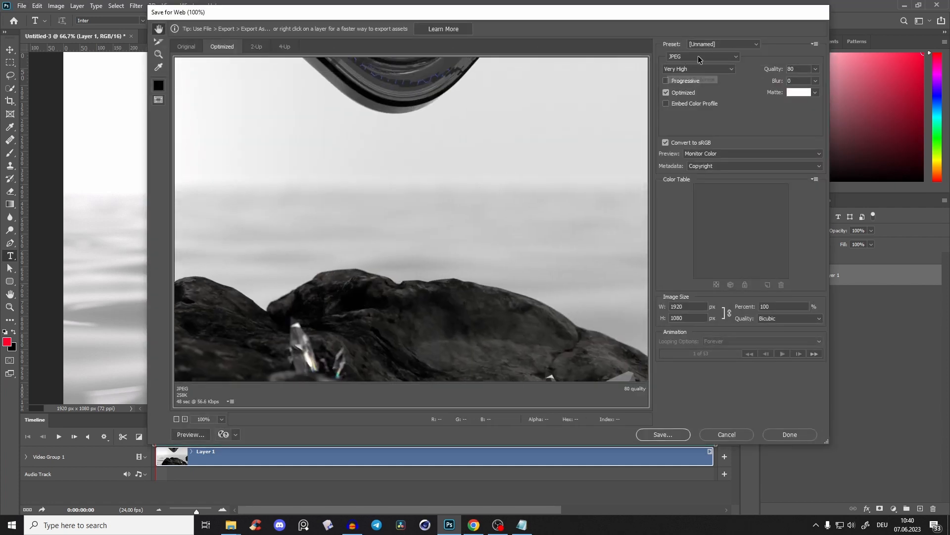
- Switch the Save for Web export format from JPEG to GIF
click(702, 56)
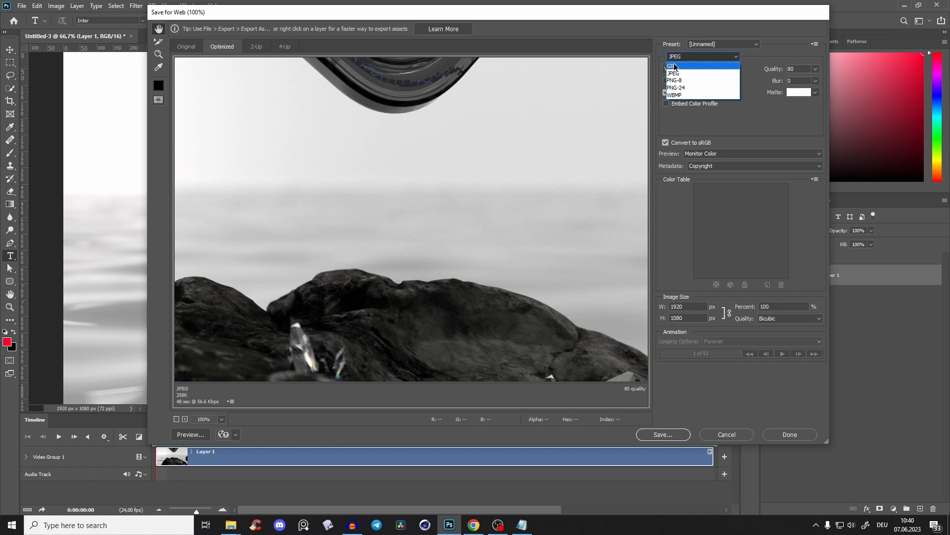
click(673, 65)
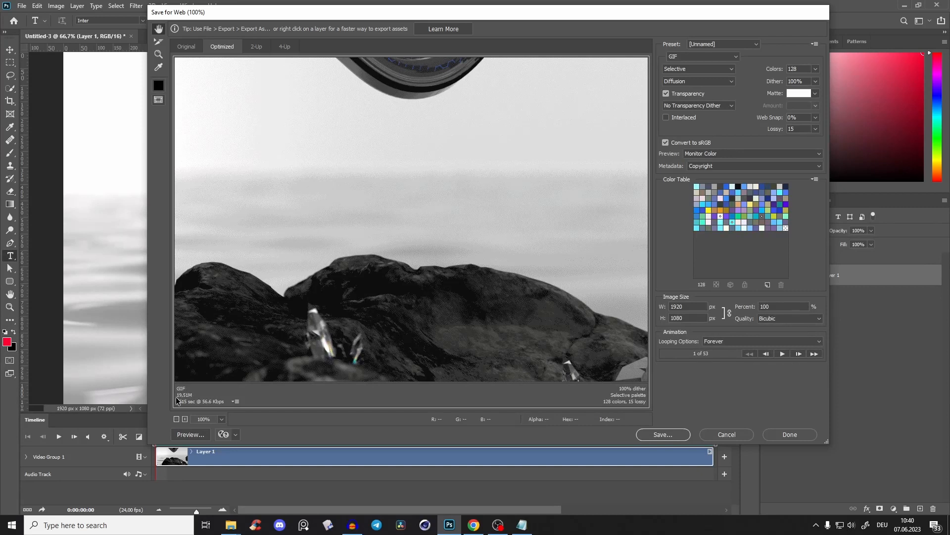
mouse_move(318, 262)
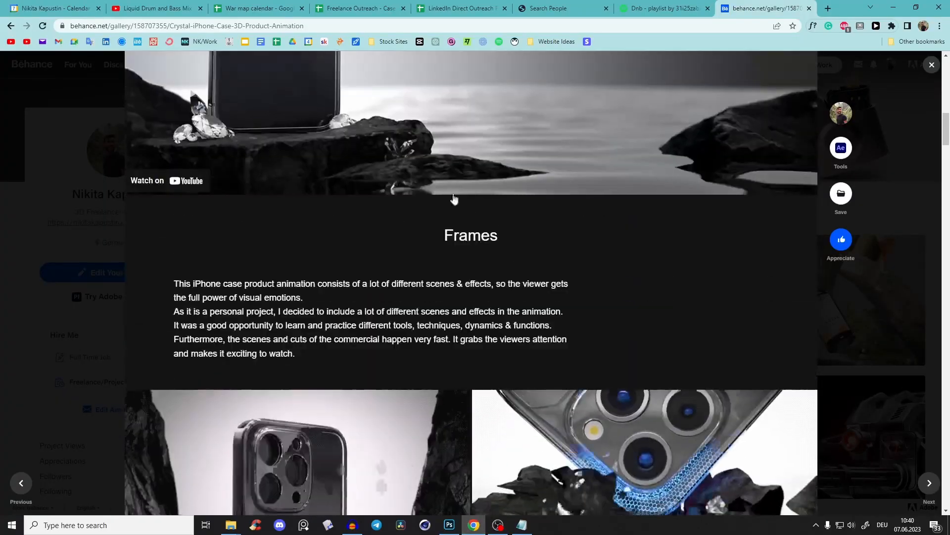
scroll(down, 3)
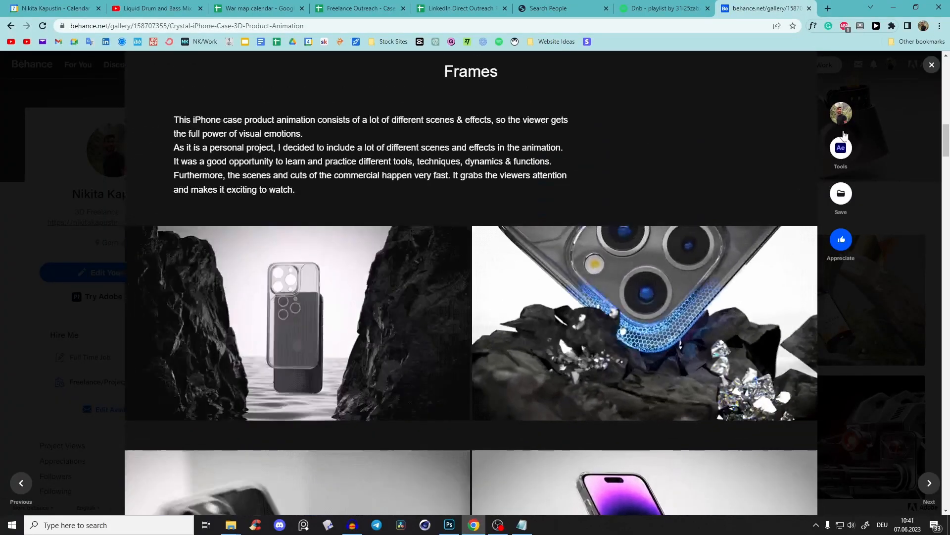
scroll(down, 3)
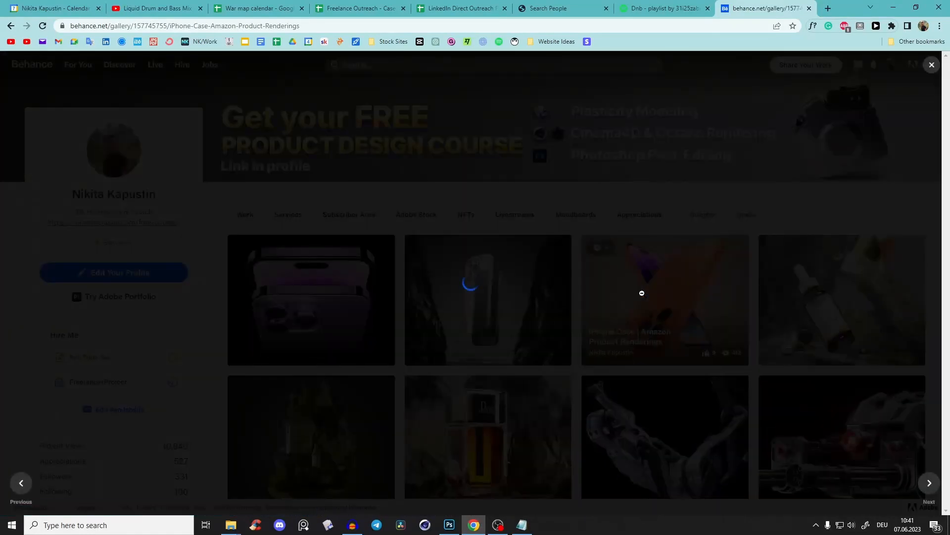
click(664, 299)
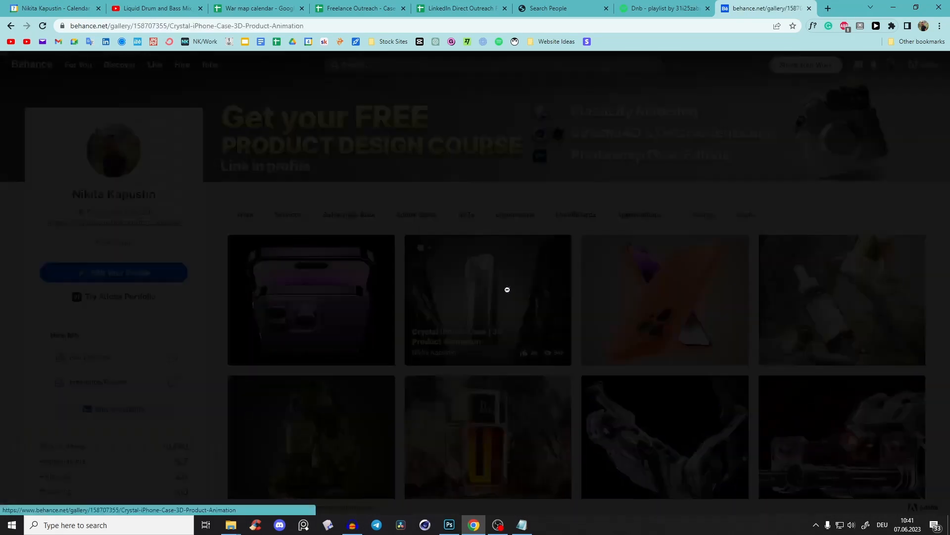
click(487, 299)
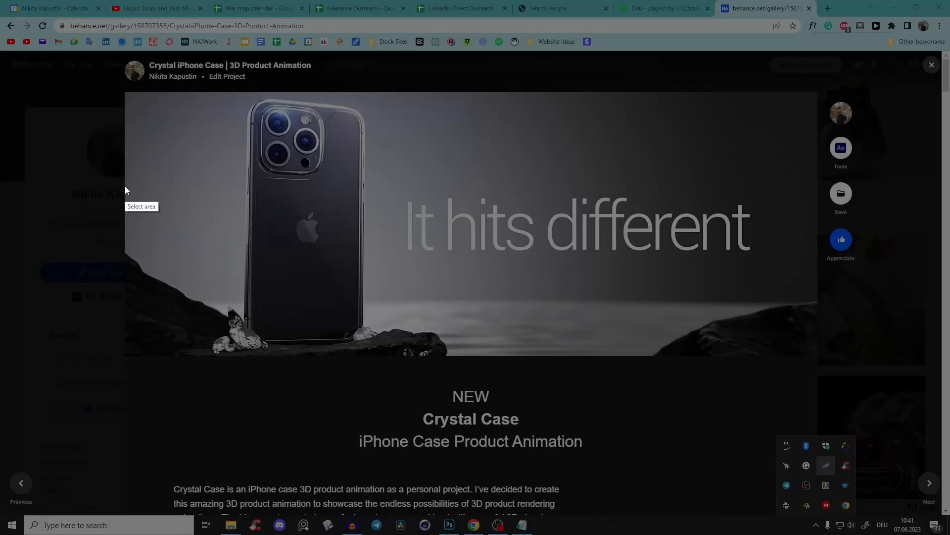
drag(125, 185, 817, 395)
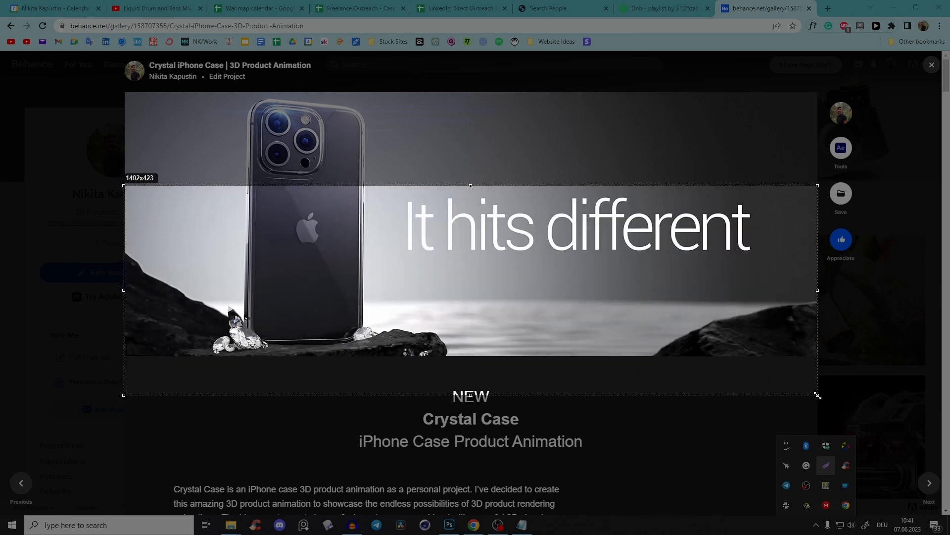
click(816, 394)
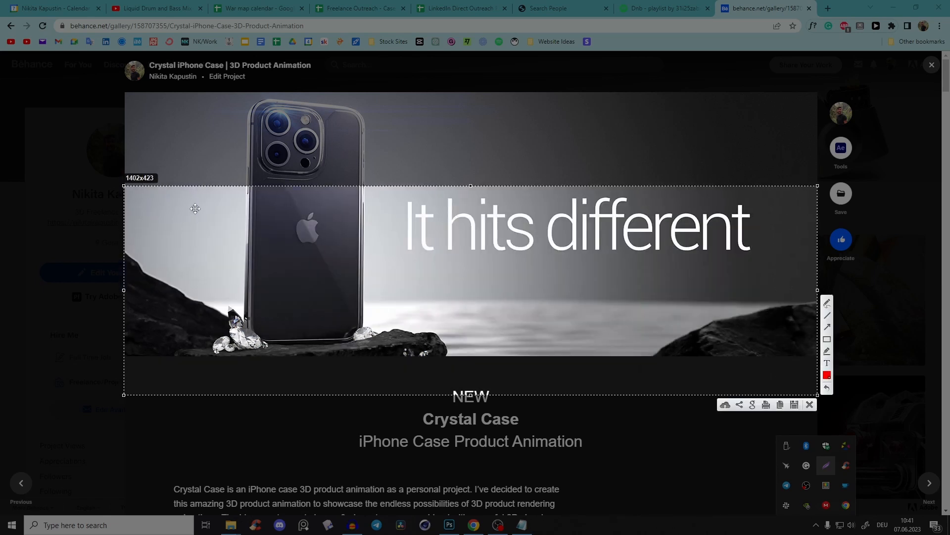
scroll(down, 3)
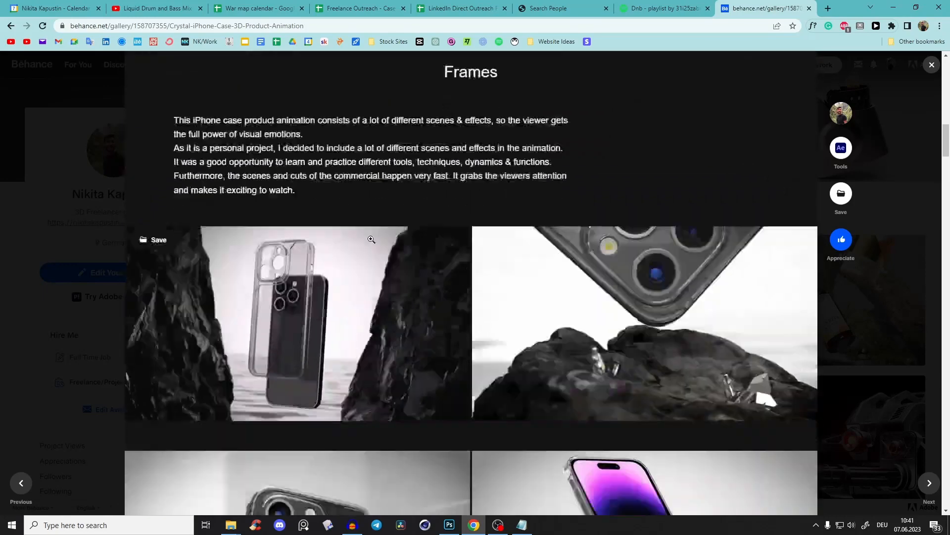
- Set the GIF width to 700 px, preview the animation and keep 128 colours
scroll(down, 3)
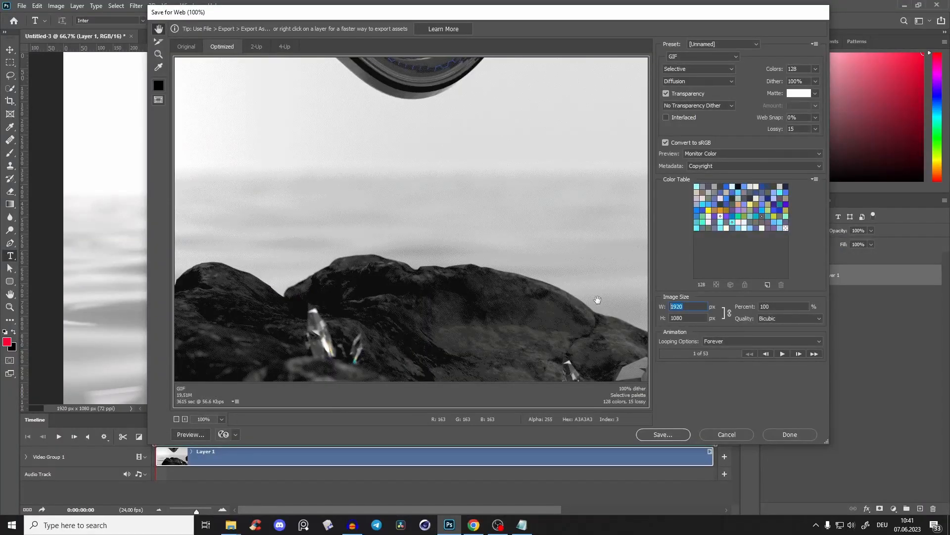
text(700)
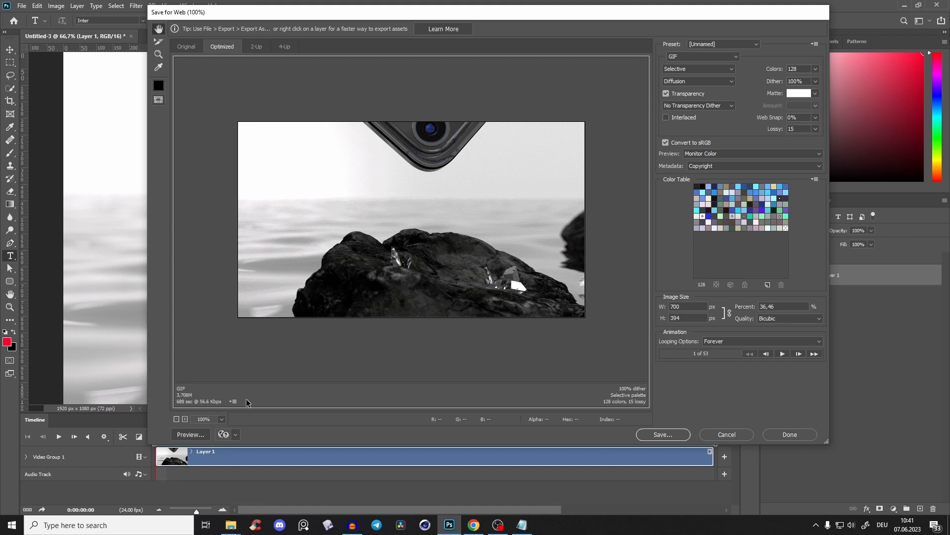
click(782, 353)
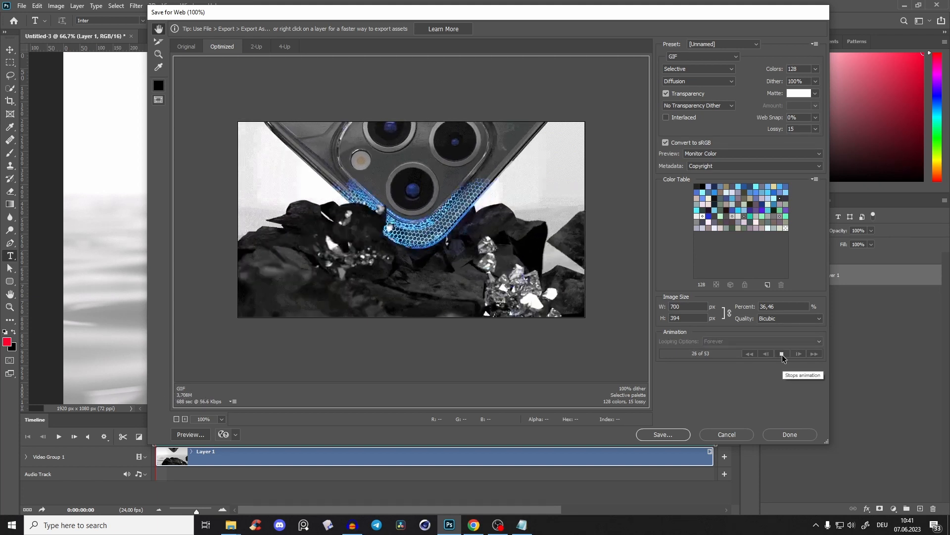
click(782, 353)
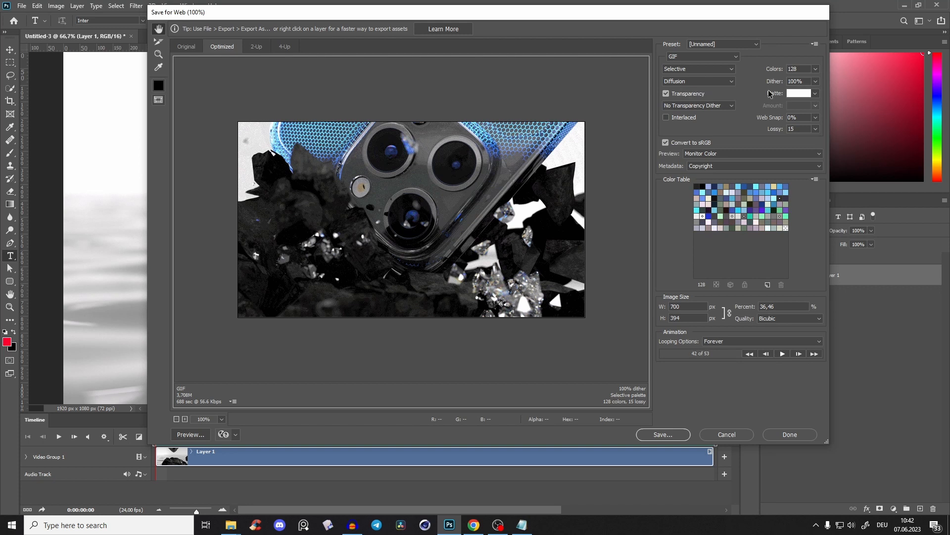
click(817, 68)
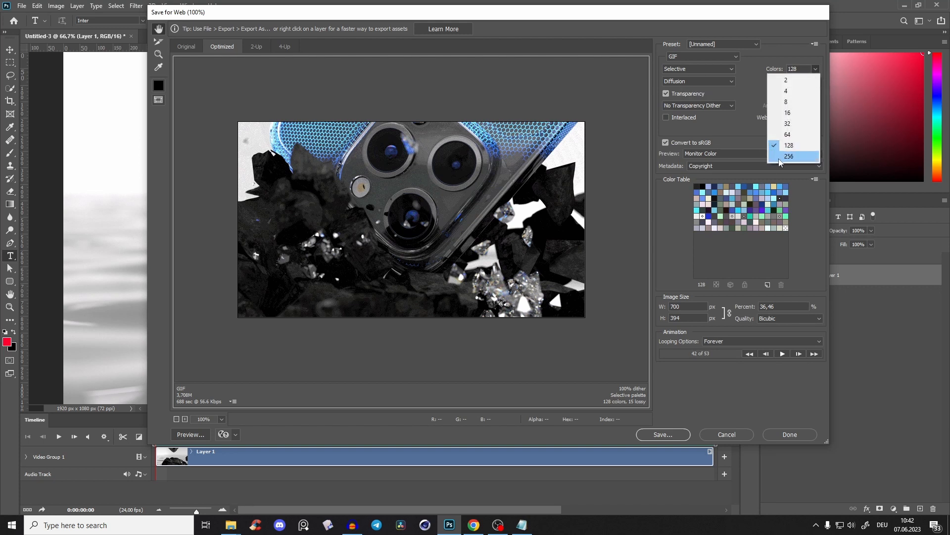
click(789, 155)
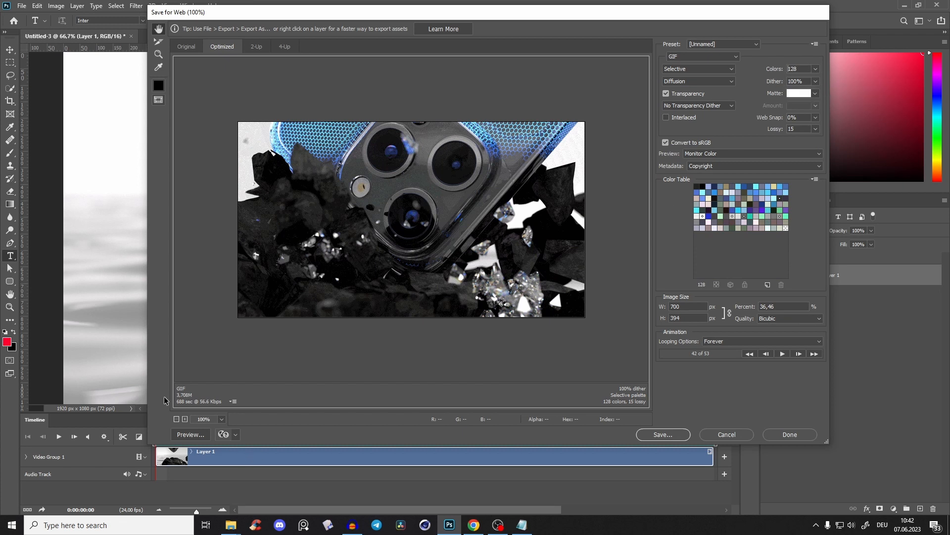
mouse_move(426, 205)
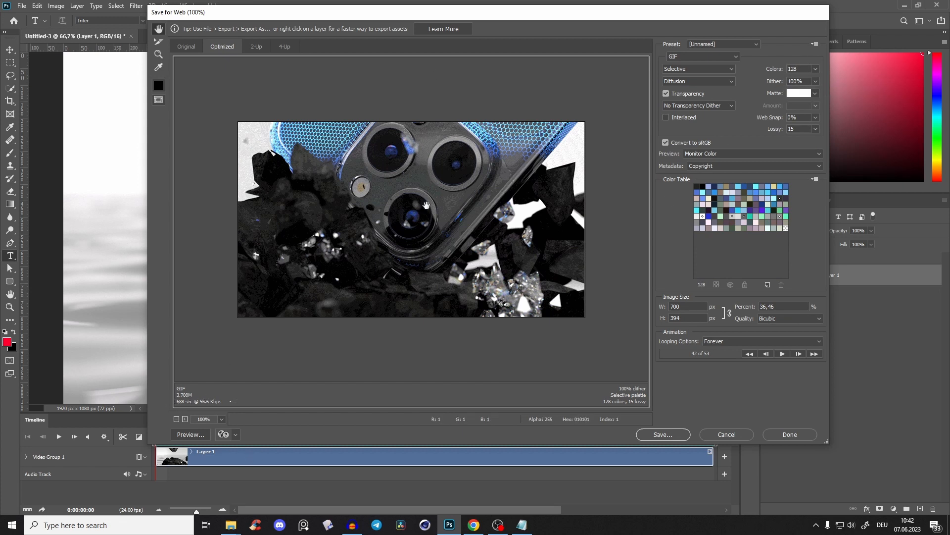
- Try the Perceptual and Adaptive palettes with a preview, then return to Selective
click(697, 68)
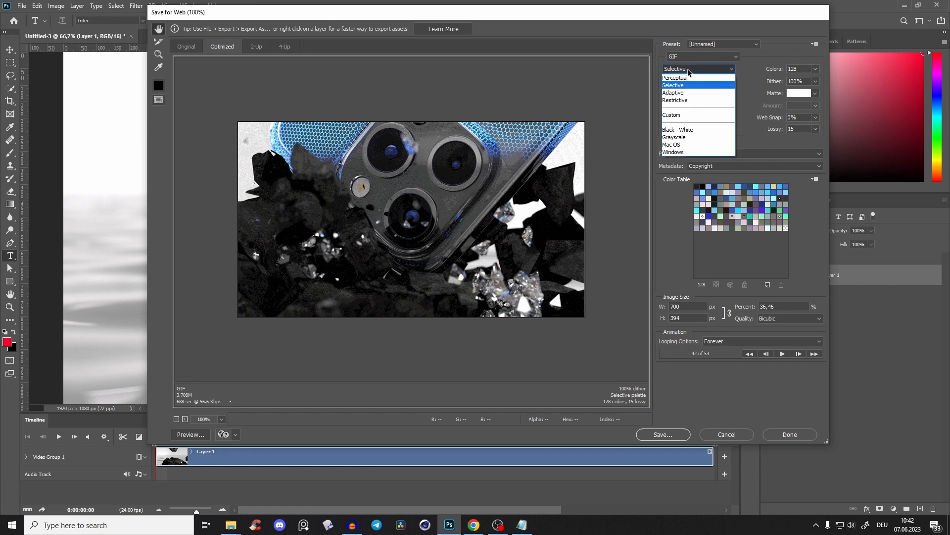
click(674, 77)
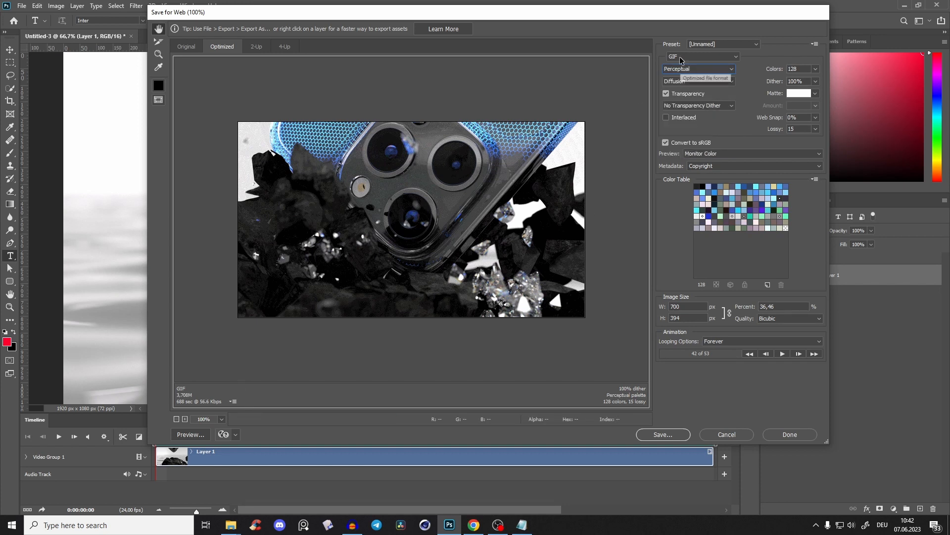
click(698, 68)
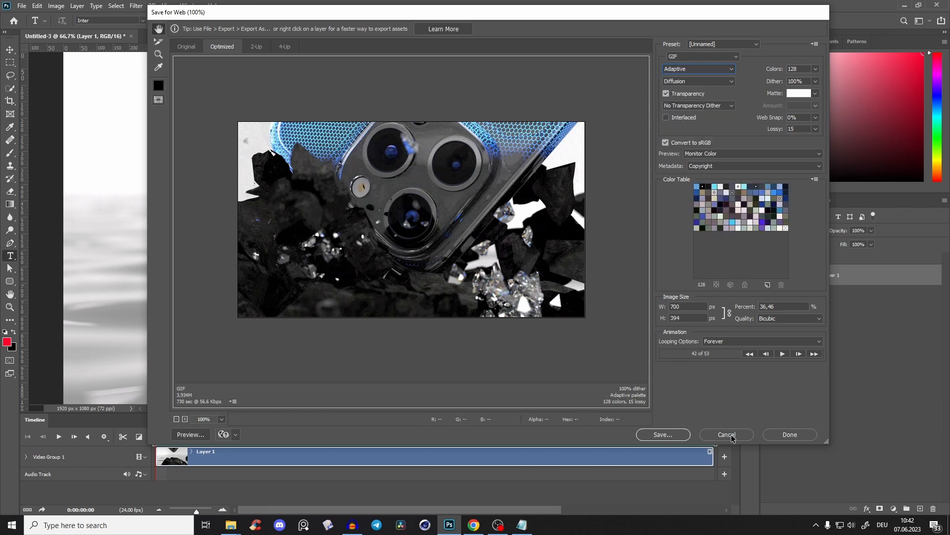
click(782, 353)
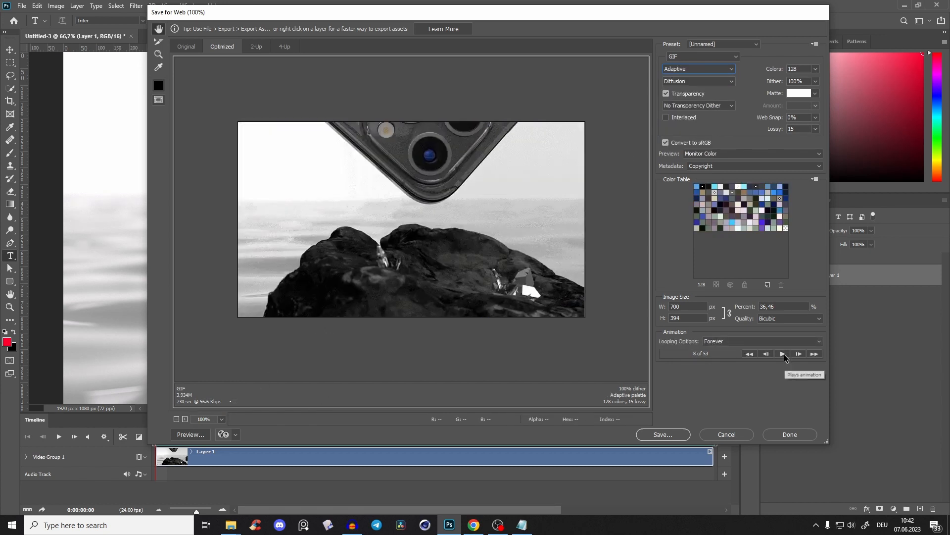
click(782, 353)
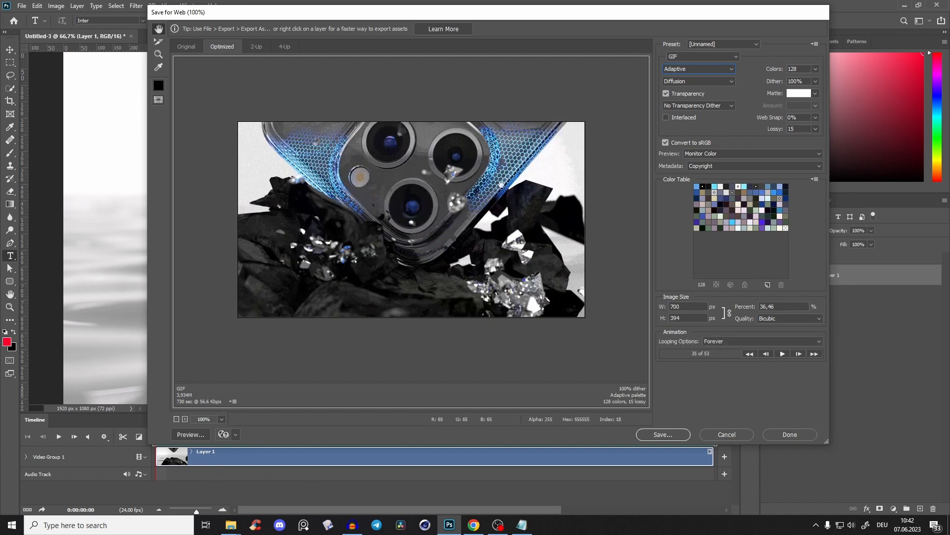
mouse_move(697, 68)
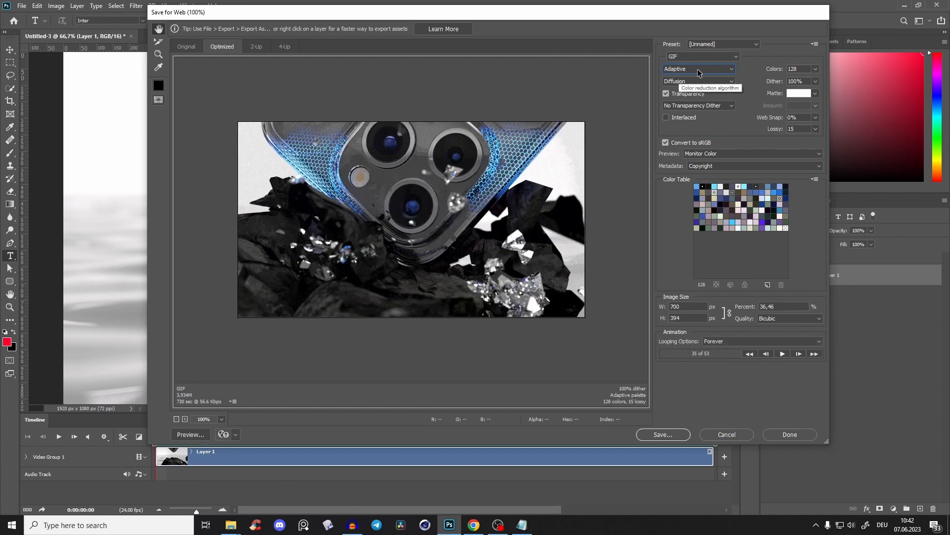
click(697, 68)
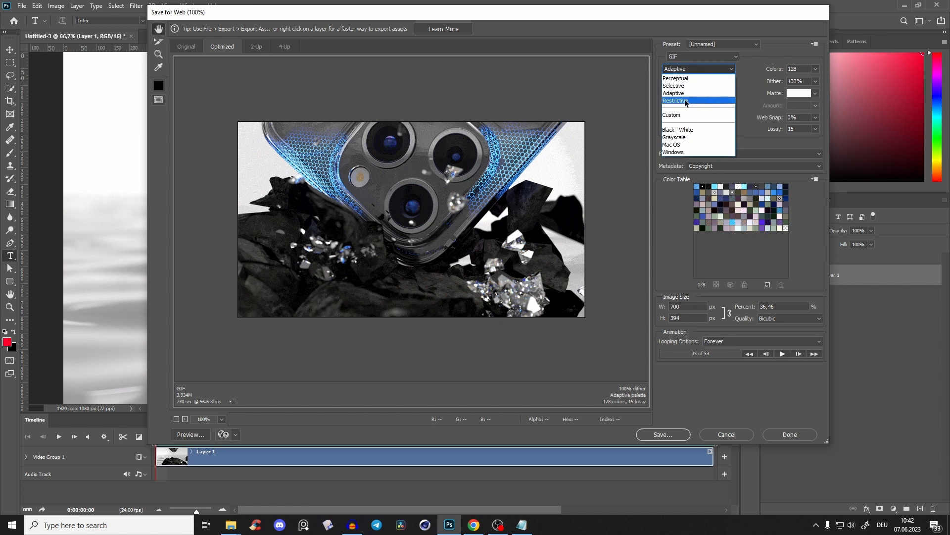
click(674, 85)
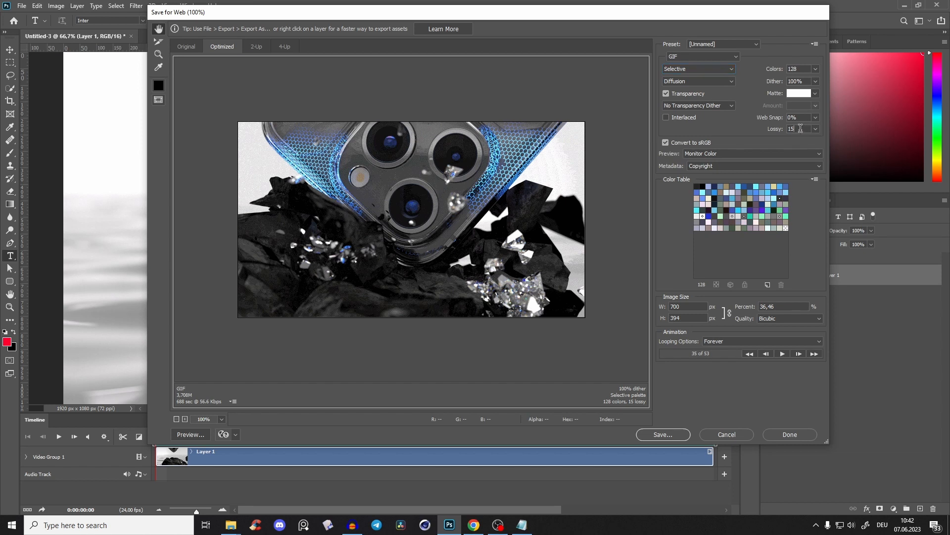
- Raise the Lossy value through 0 and 10 to 15, then preview the animation
text(0)
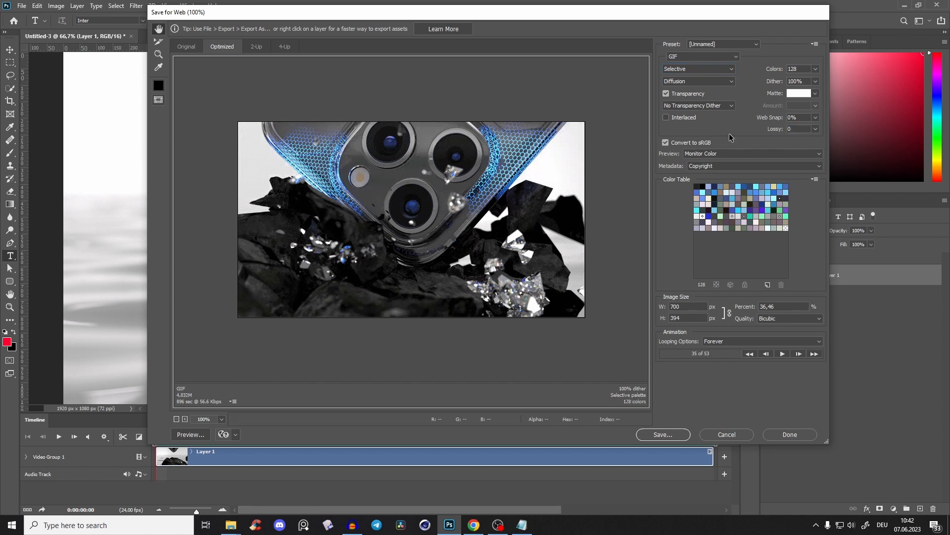
mouse_move(441, 215)
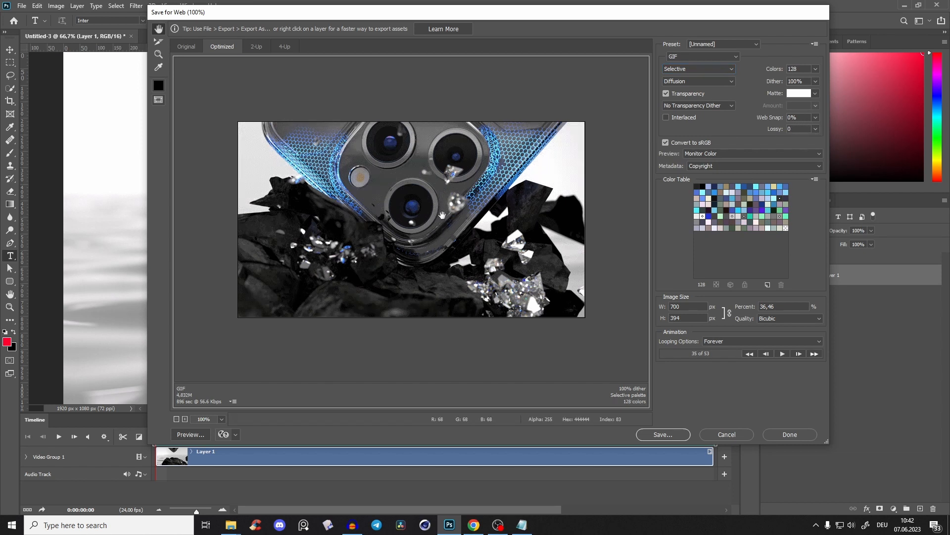
mouse_move(861, 107)
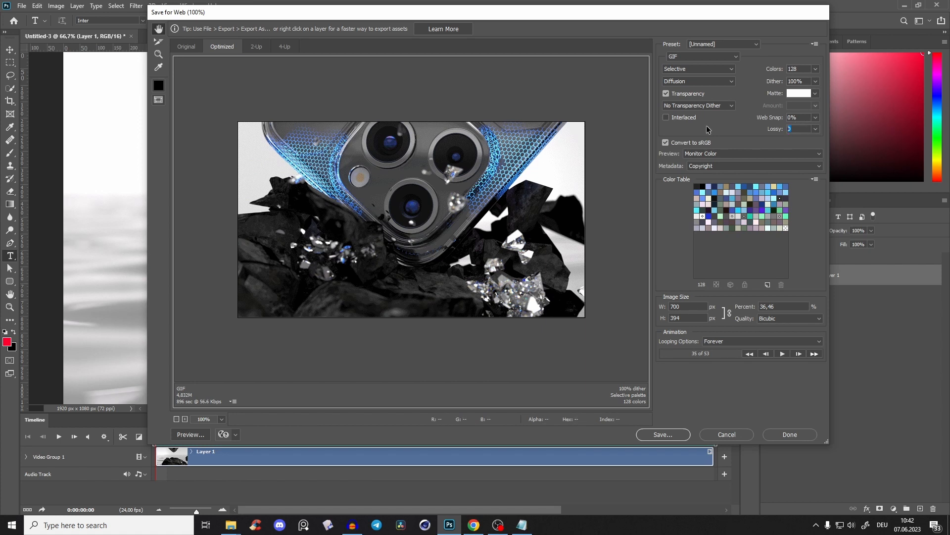
text(10)
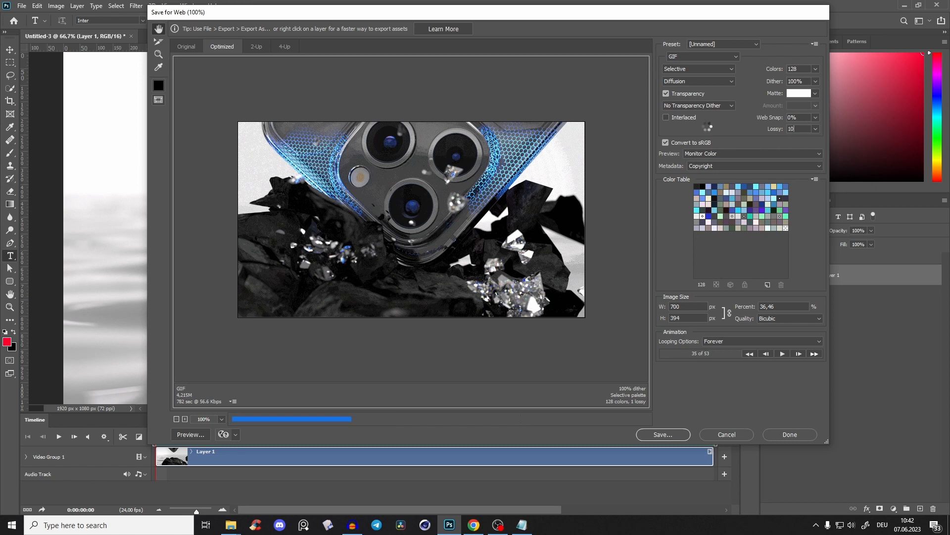
text(15)
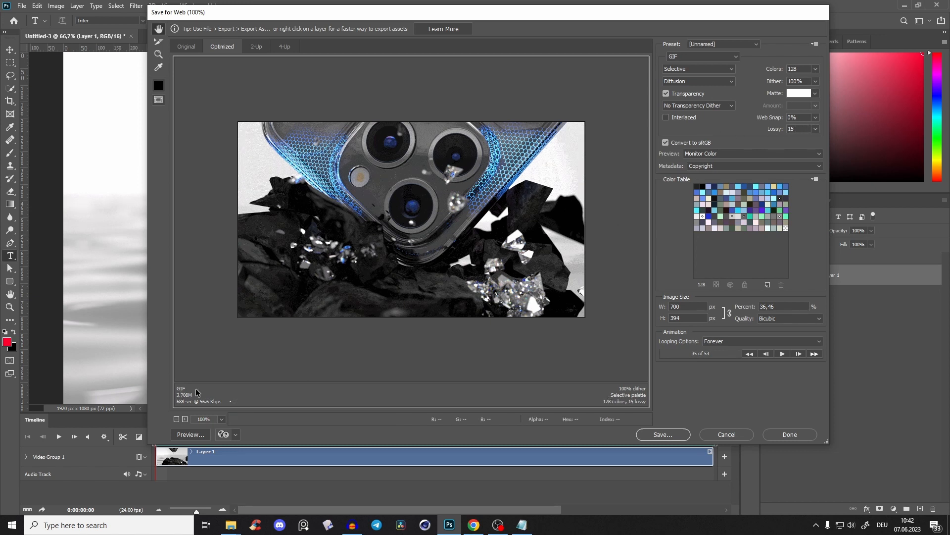
click(782, 353)
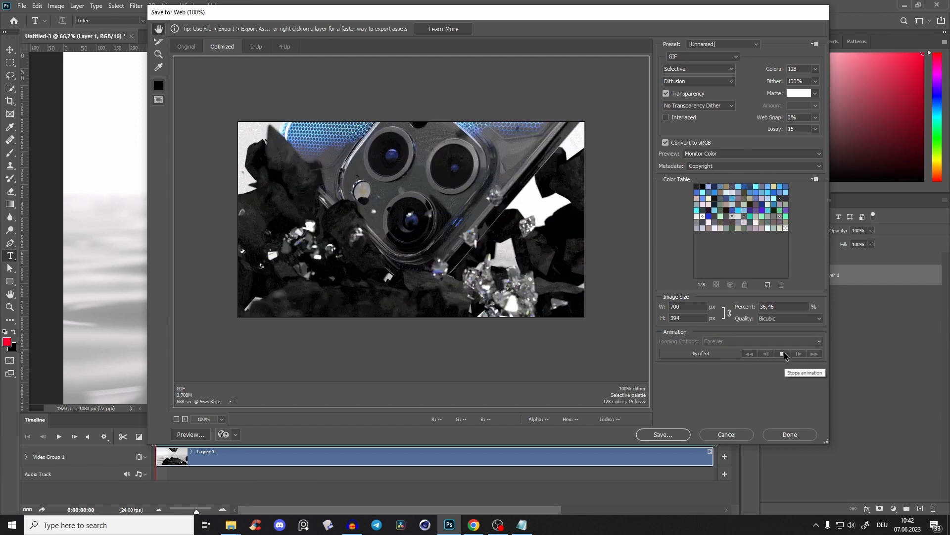
click(782, 353)
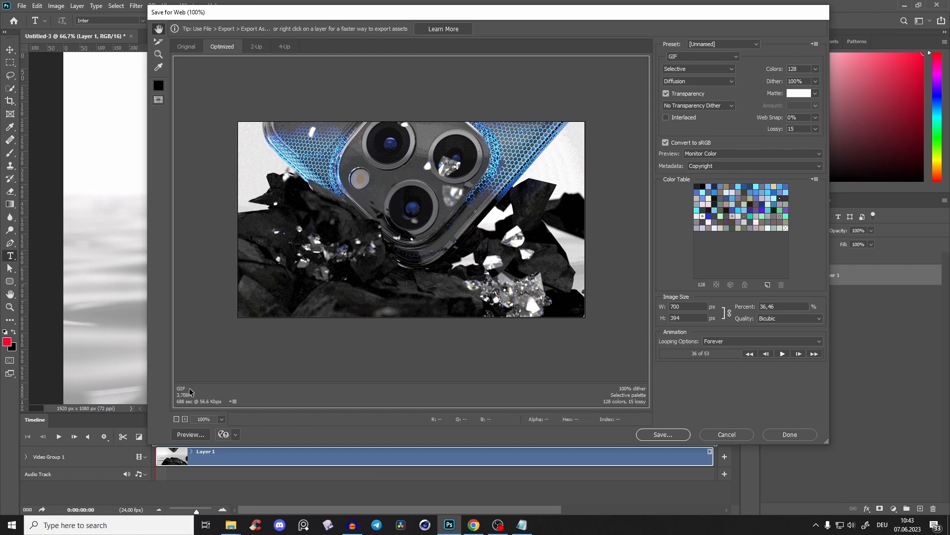
mouse_move(422, 103)
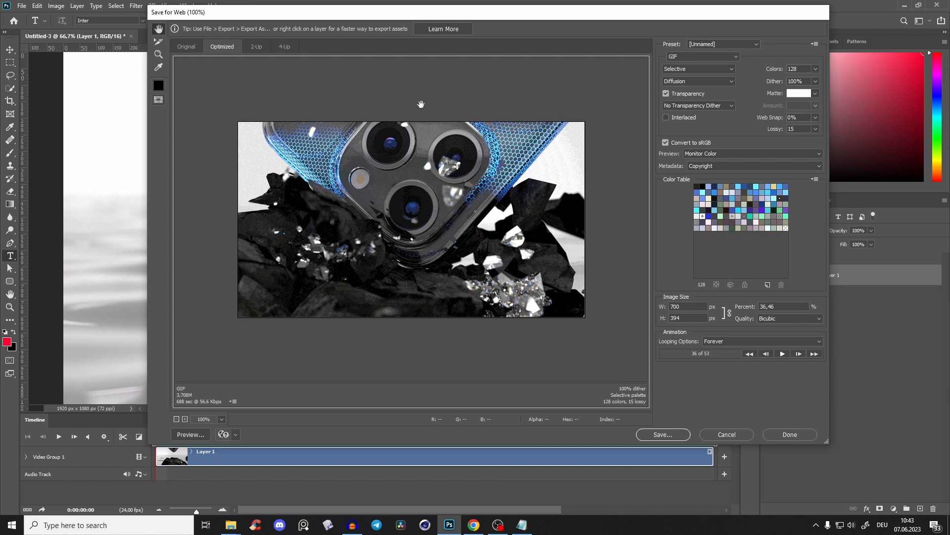
mouse_move(668, 240)
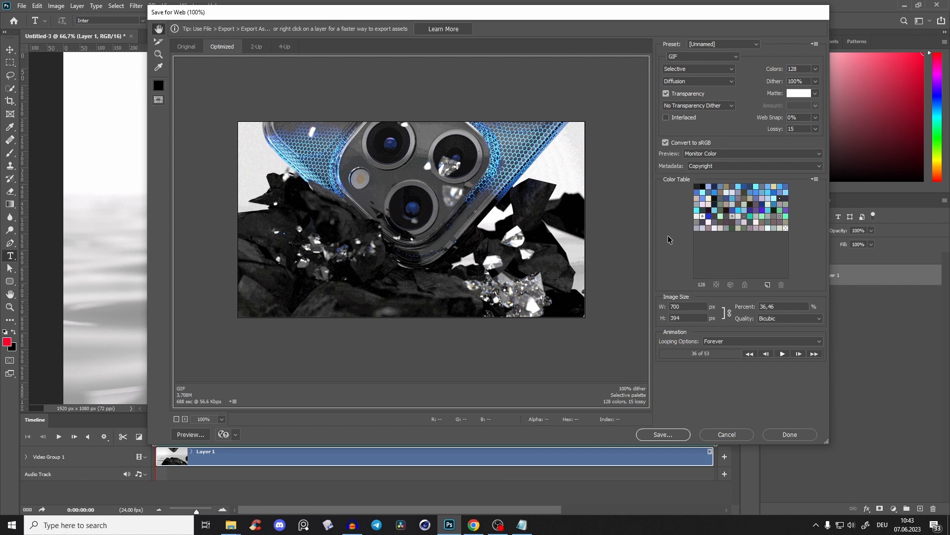
click(697, 81)
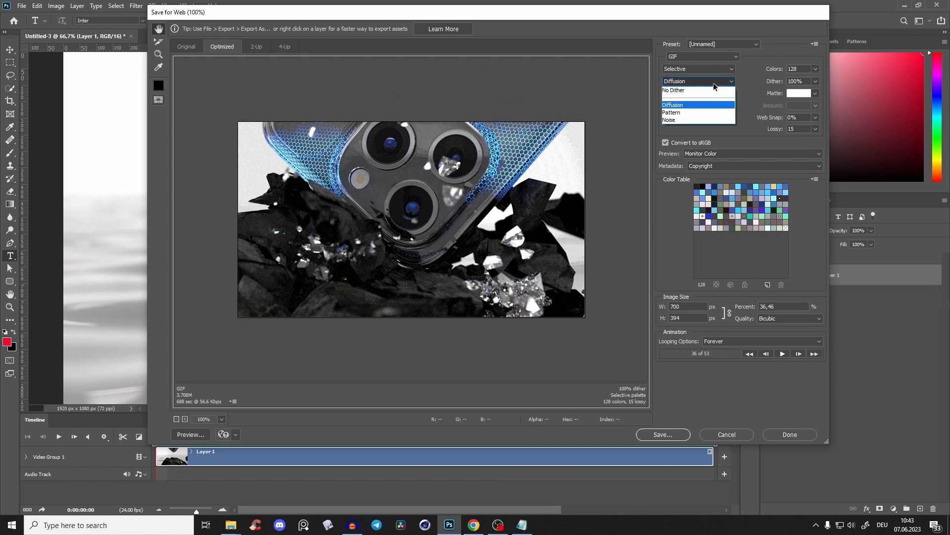
mouse_move(687, 113)
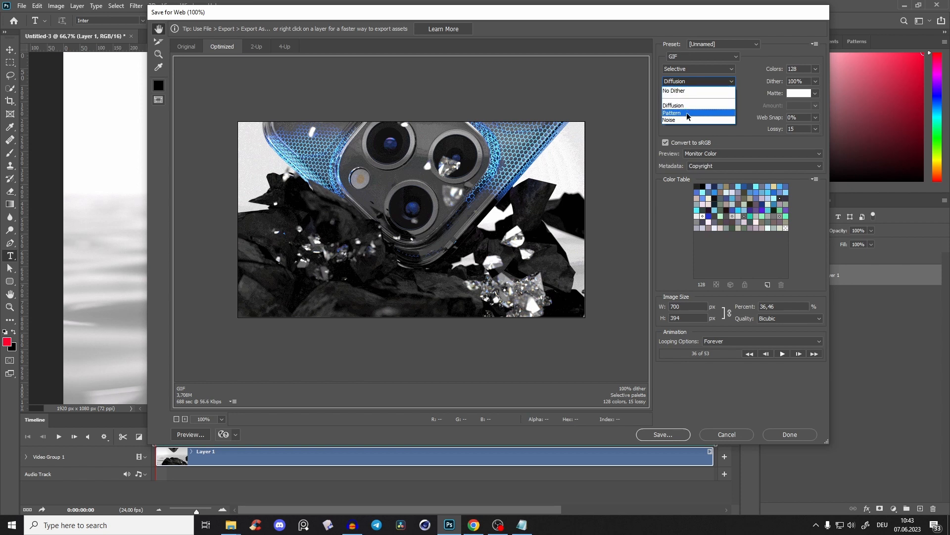
click(673, 113)
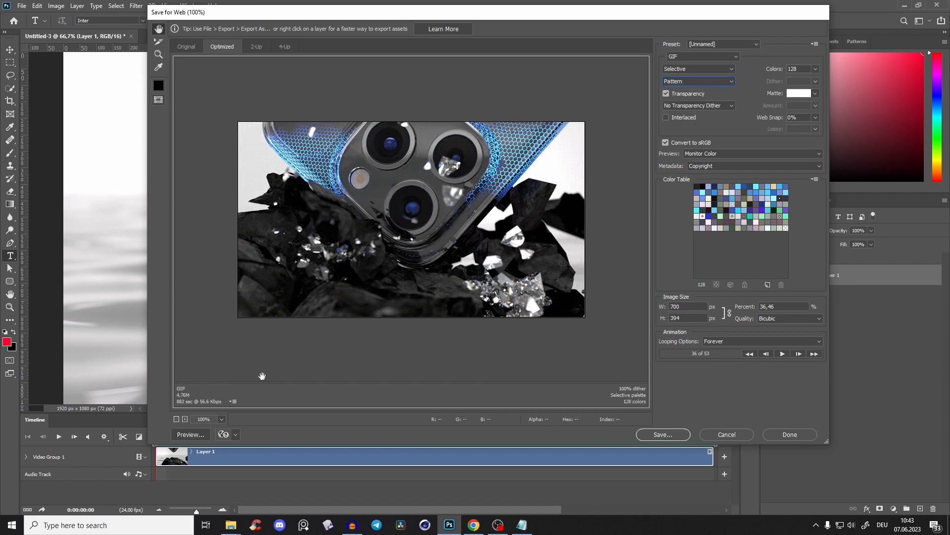
click(783, 354)
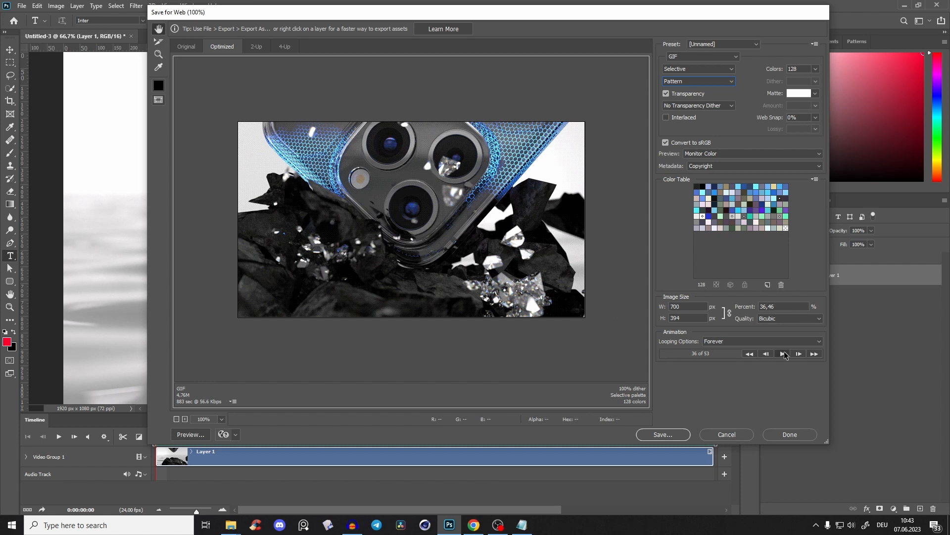
click(799, 353)
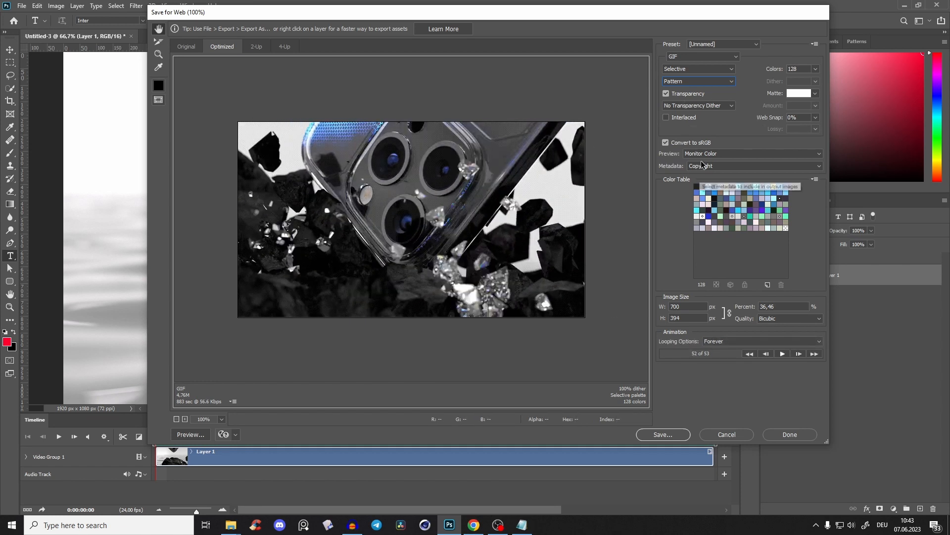
mouse_move(684, 81)
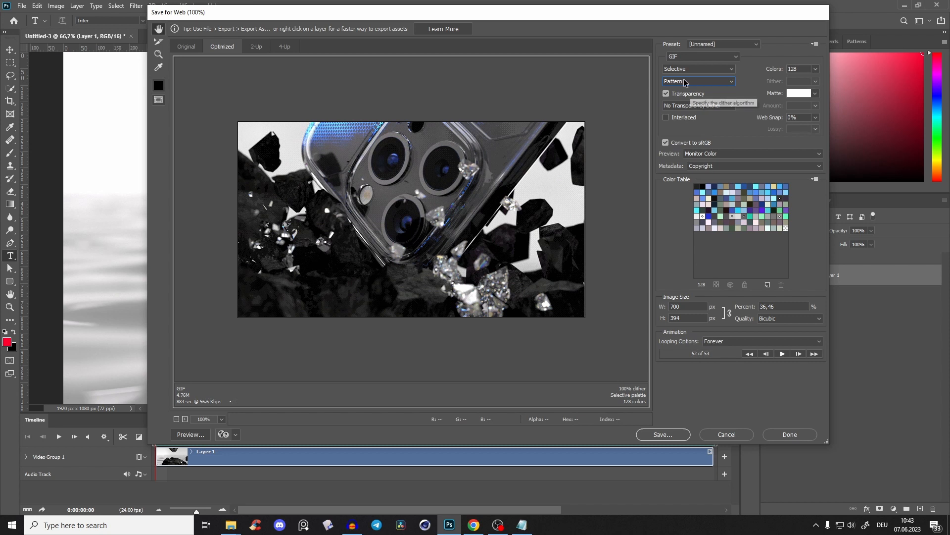
click(697, 80)
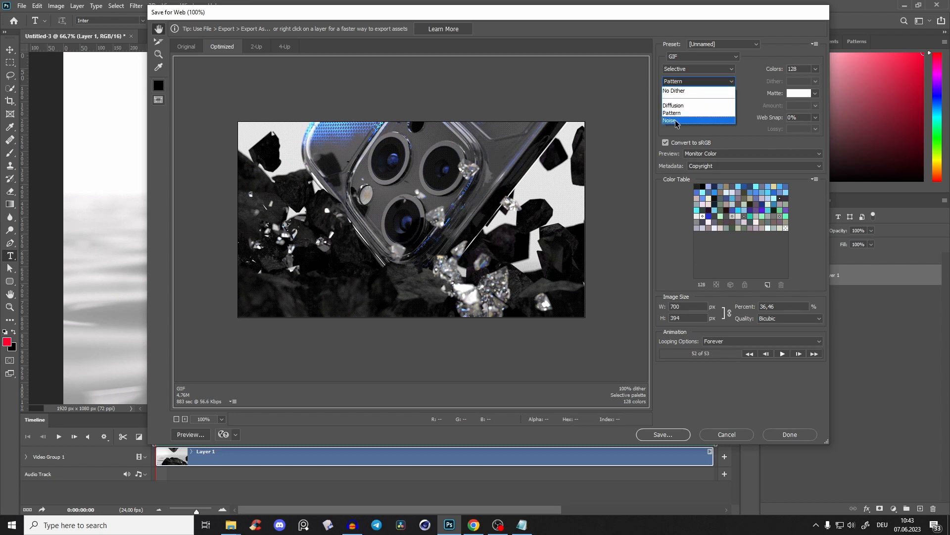
click(670, 121)
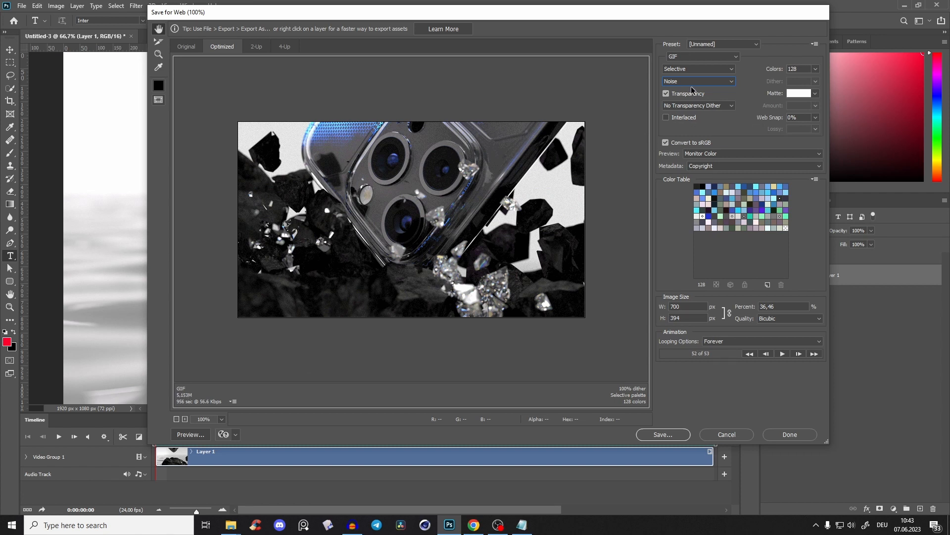
click(697, 82)
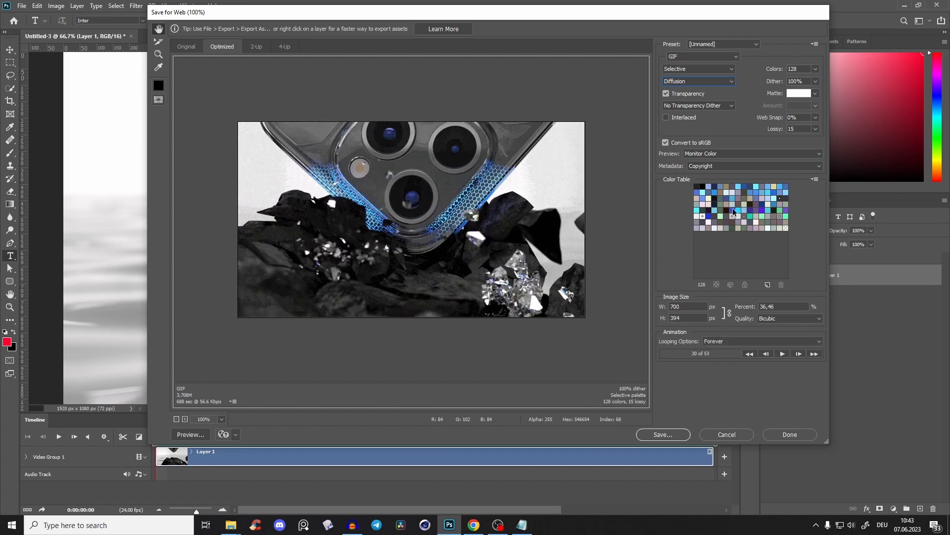
click(697, 68)
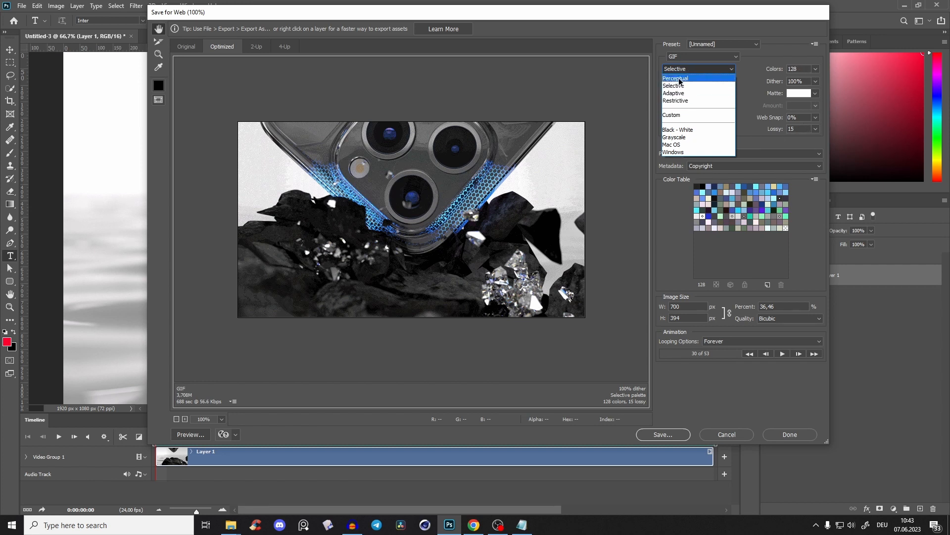
click(697, 81)
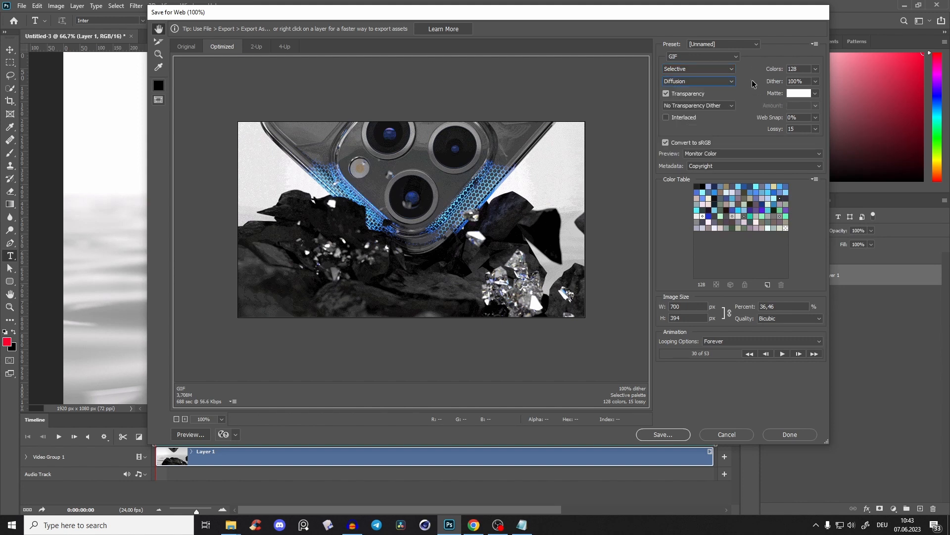
click(662, 433)
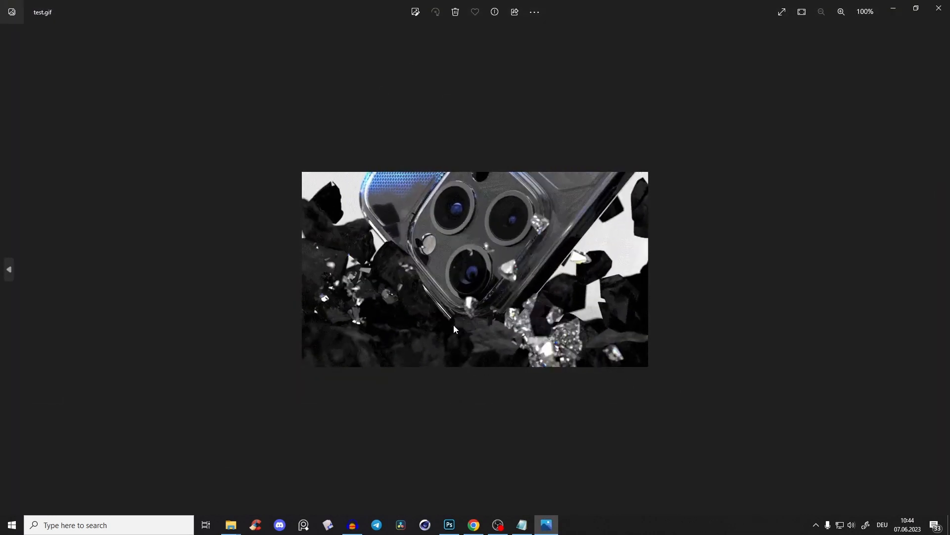
- Return from the Photos GIF preview to the Photoshop document
click(449, 525)
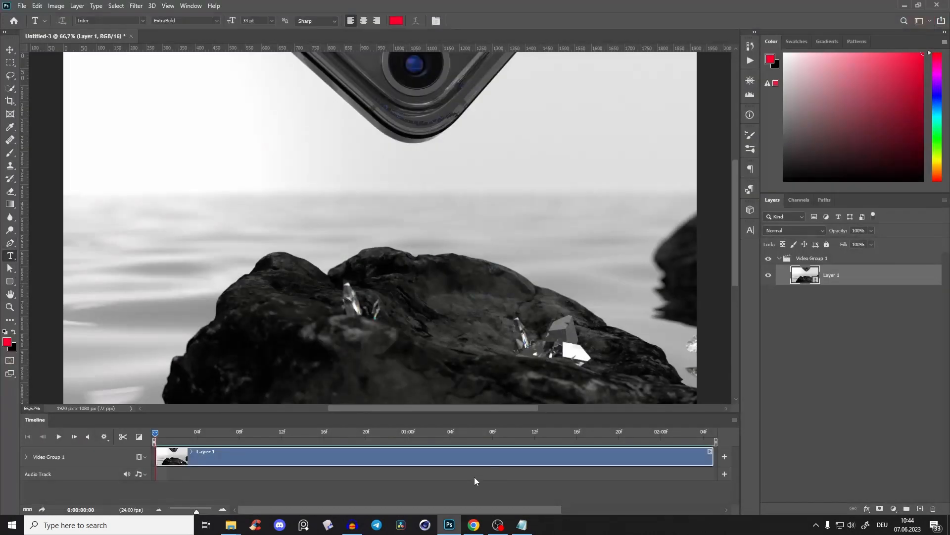
- Switch to the Behance project tab and scroll down its animated GIF gallery
click(474, 524)
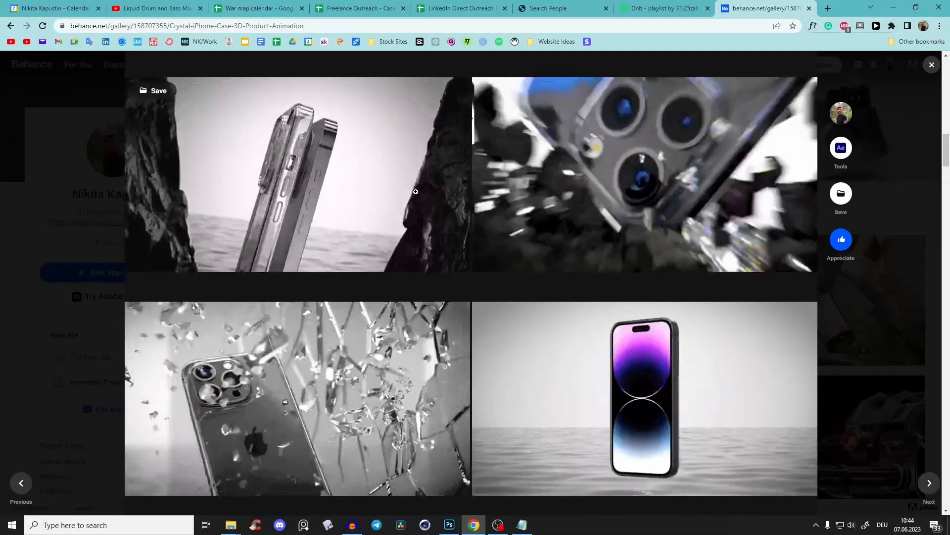
scroll(down, 3)
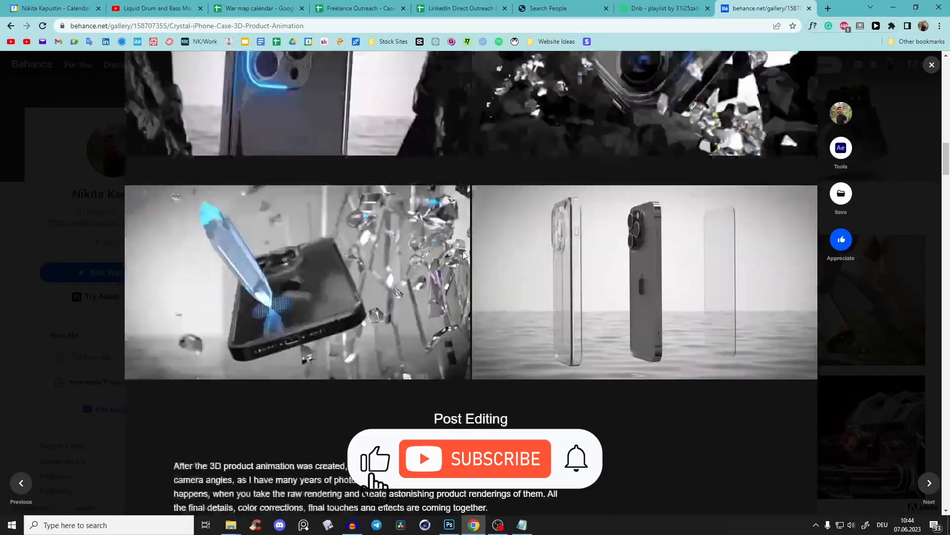